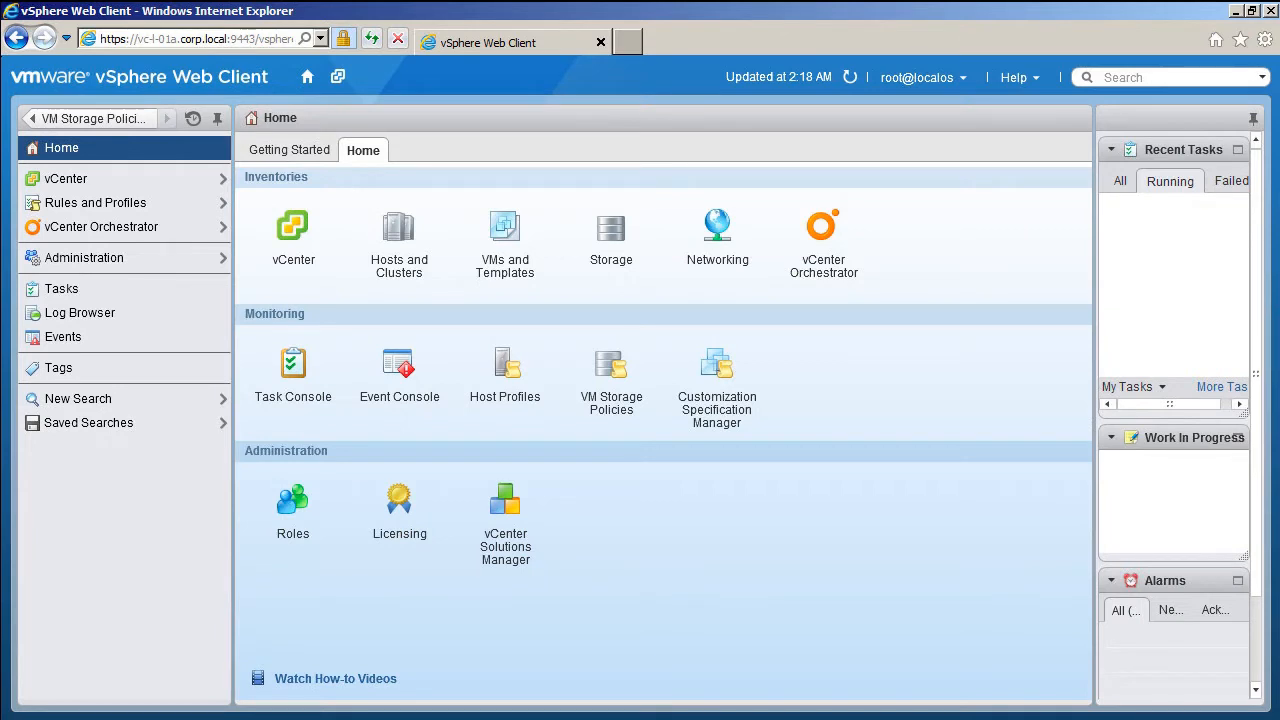
mouse_move(891, 605)
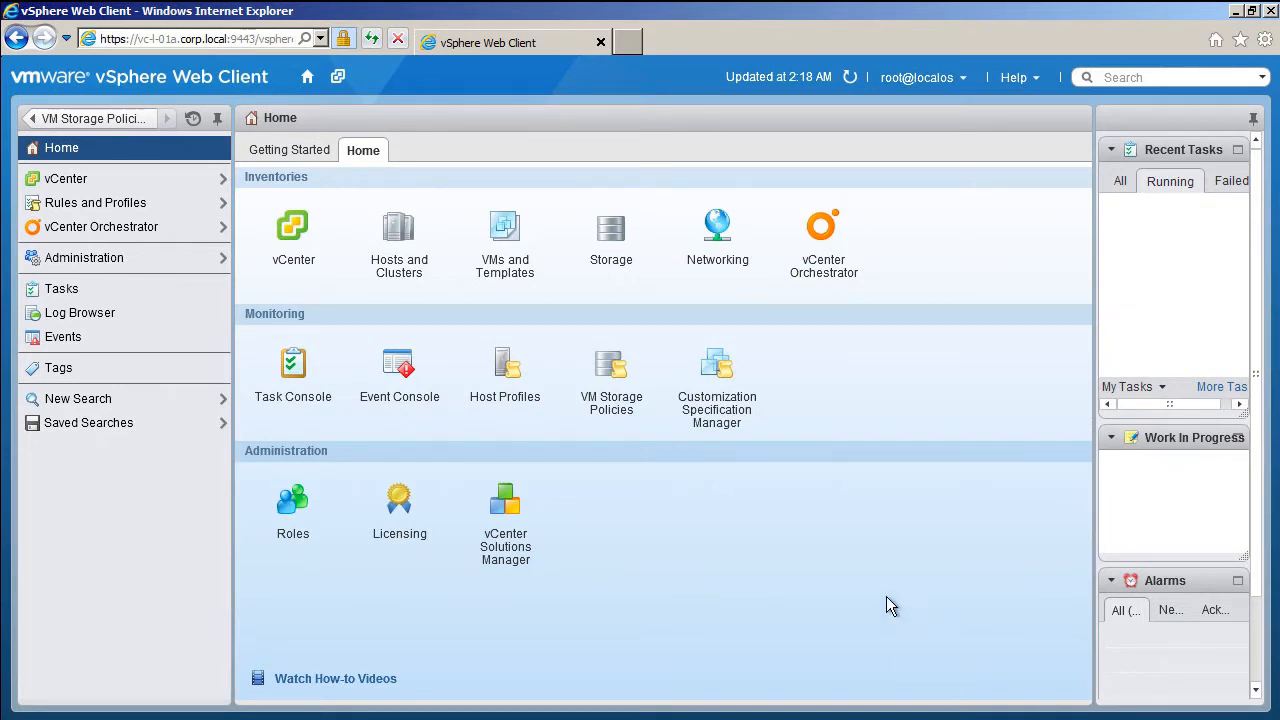
Step: Show the VM Storage Policies list from the Home Monitoring section
left_click(611, 375)
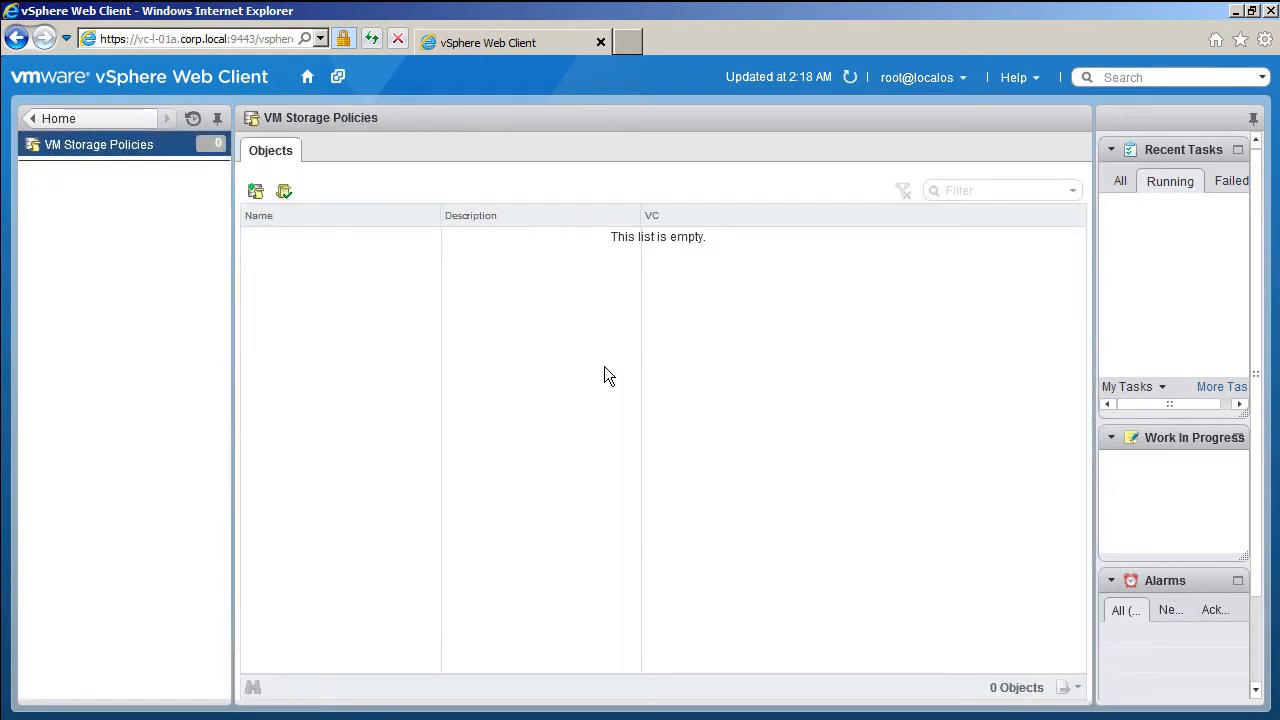
mouse_move(510, 363)
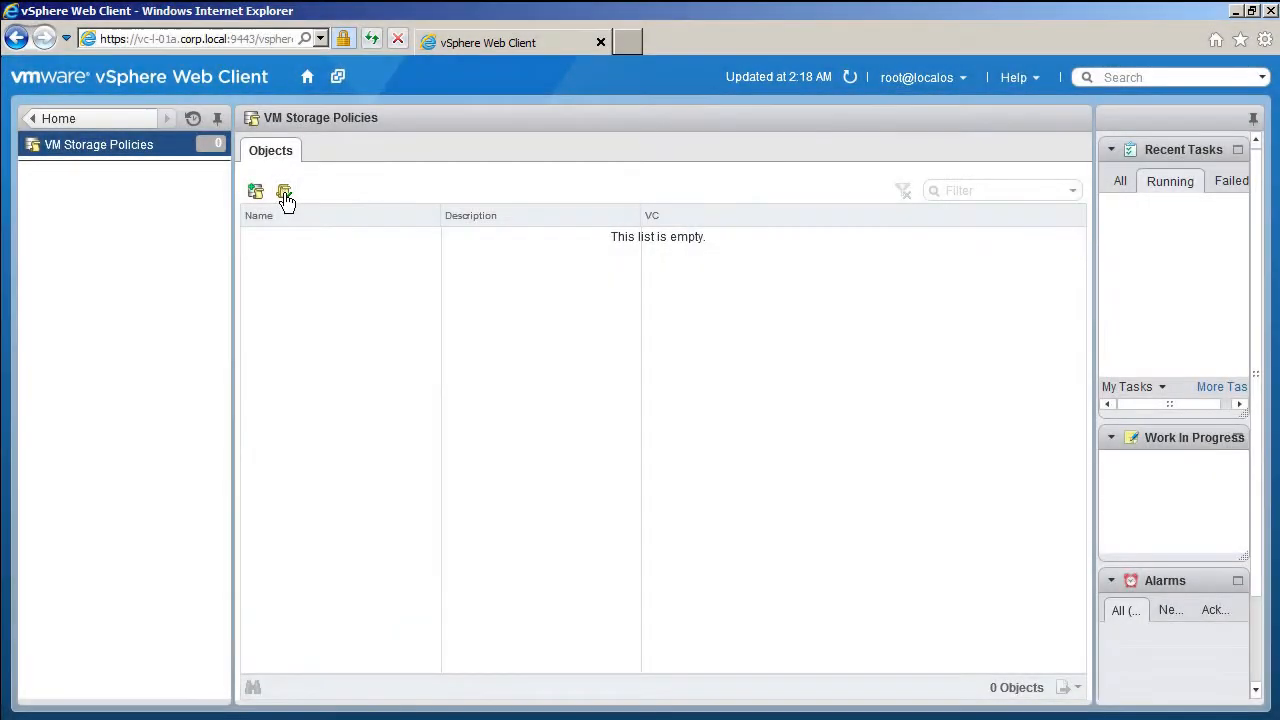
left_click(284, 191)
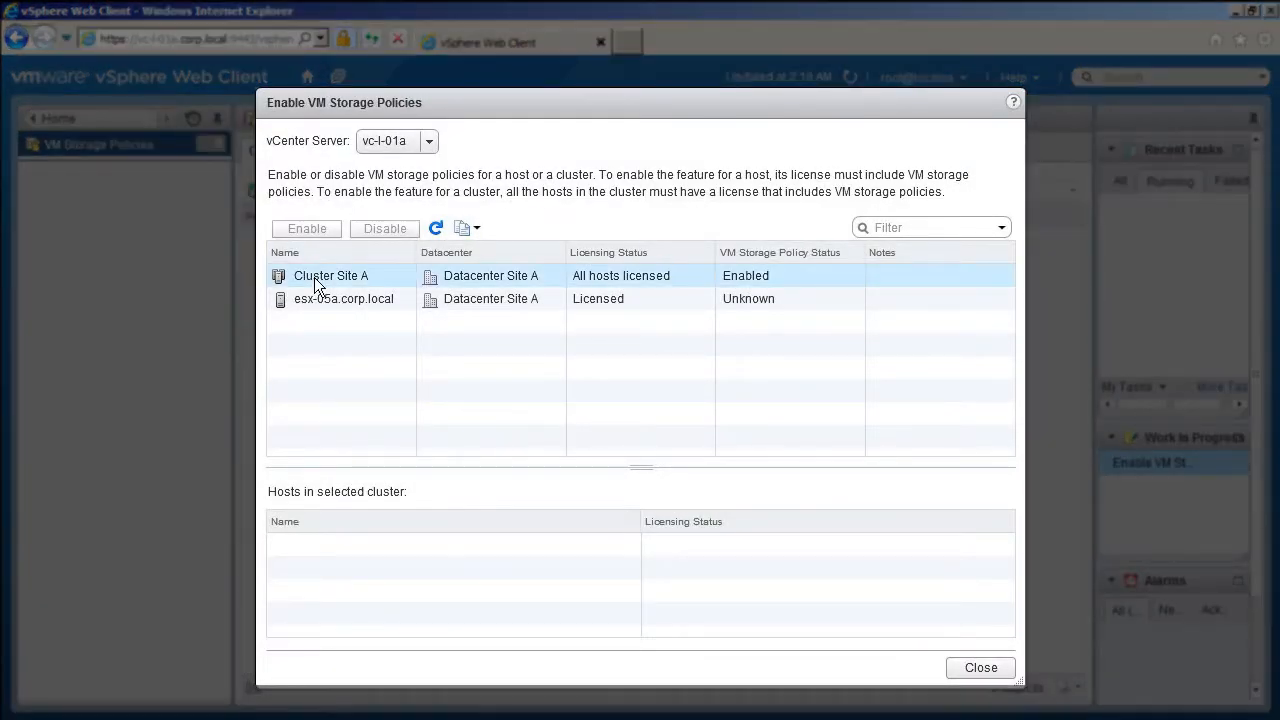
left_click(331, 275)
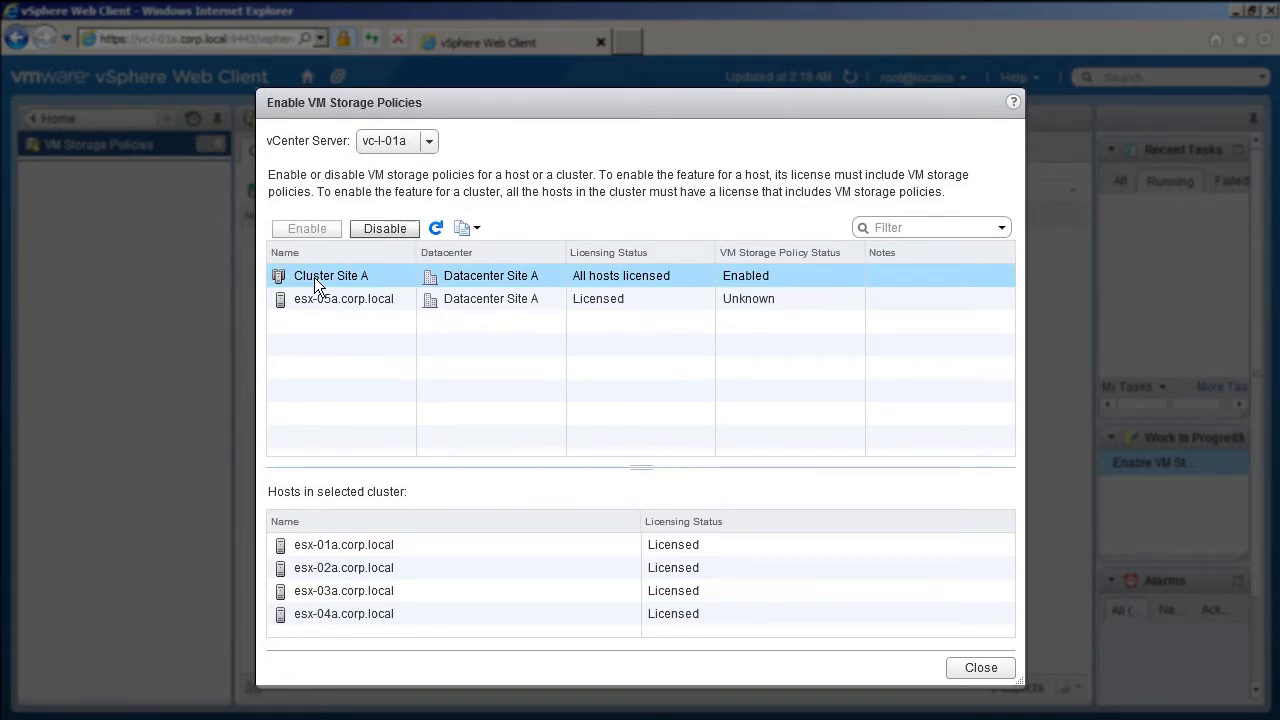
left_click(980, 667)
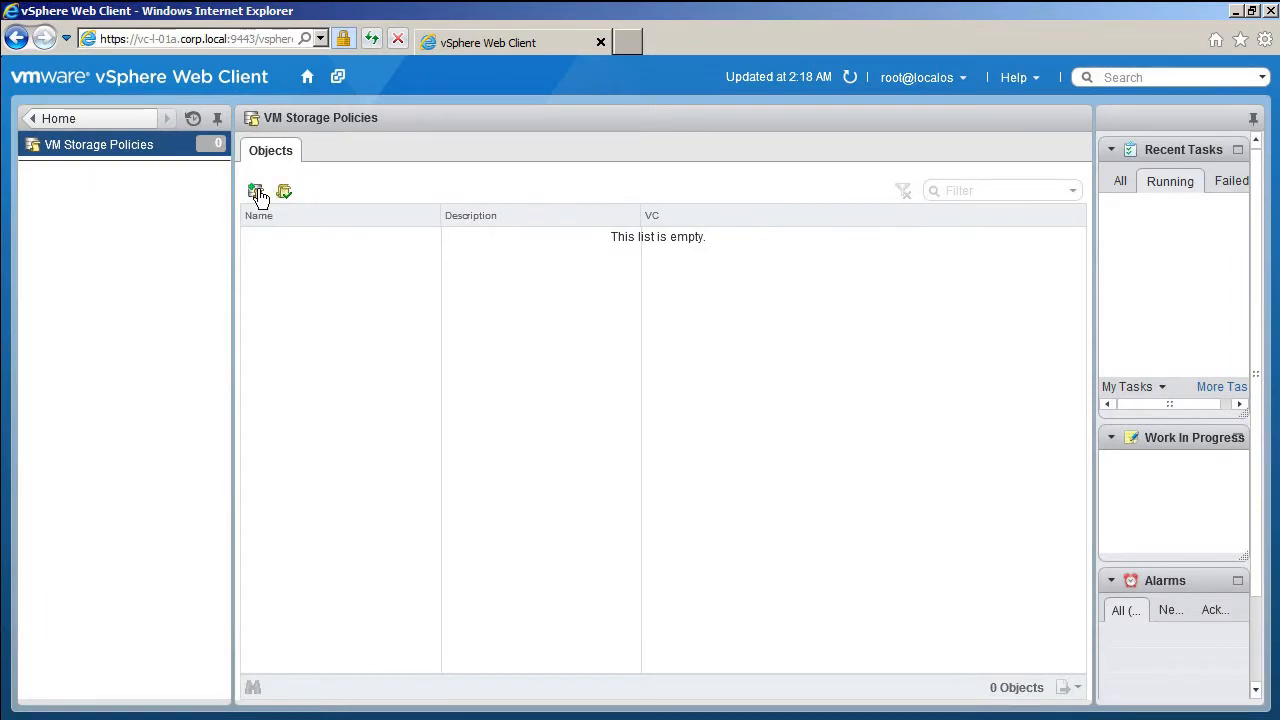
Step: Name the new VM storage policy 'test+dev' and continue to the Rule-Set 1 step
left_click(256, 191)
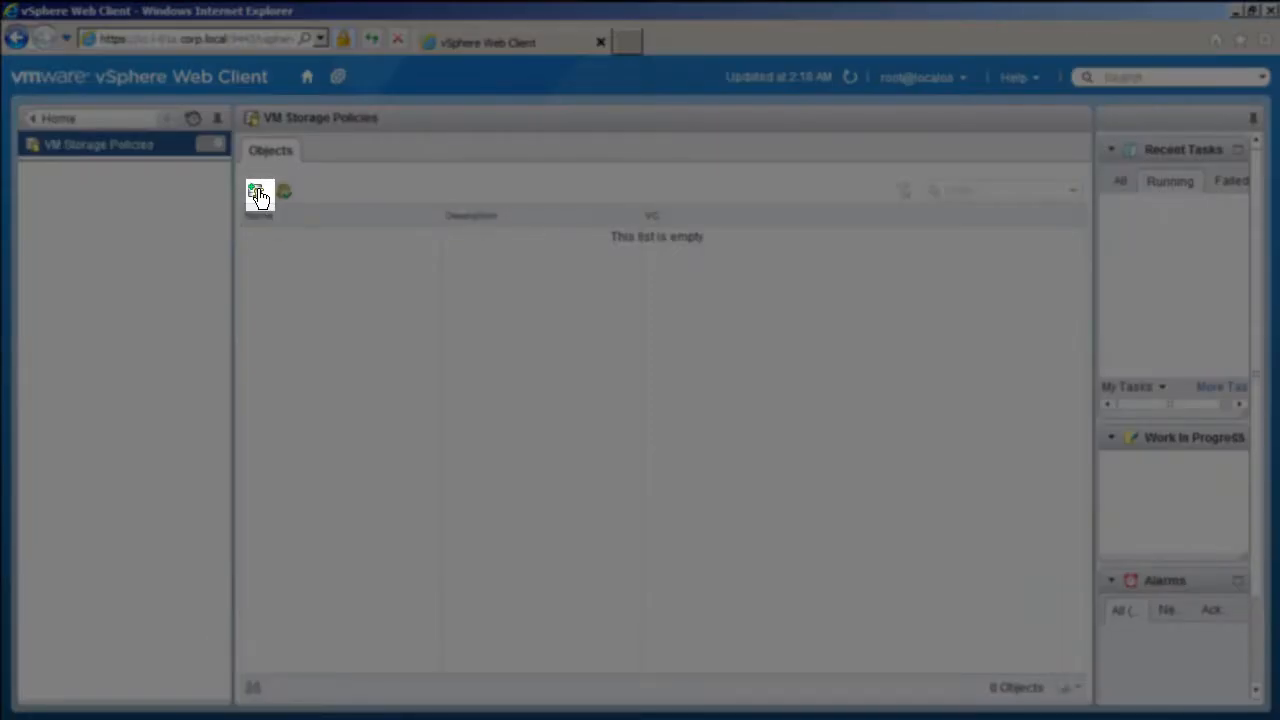
left_click(257, 192)
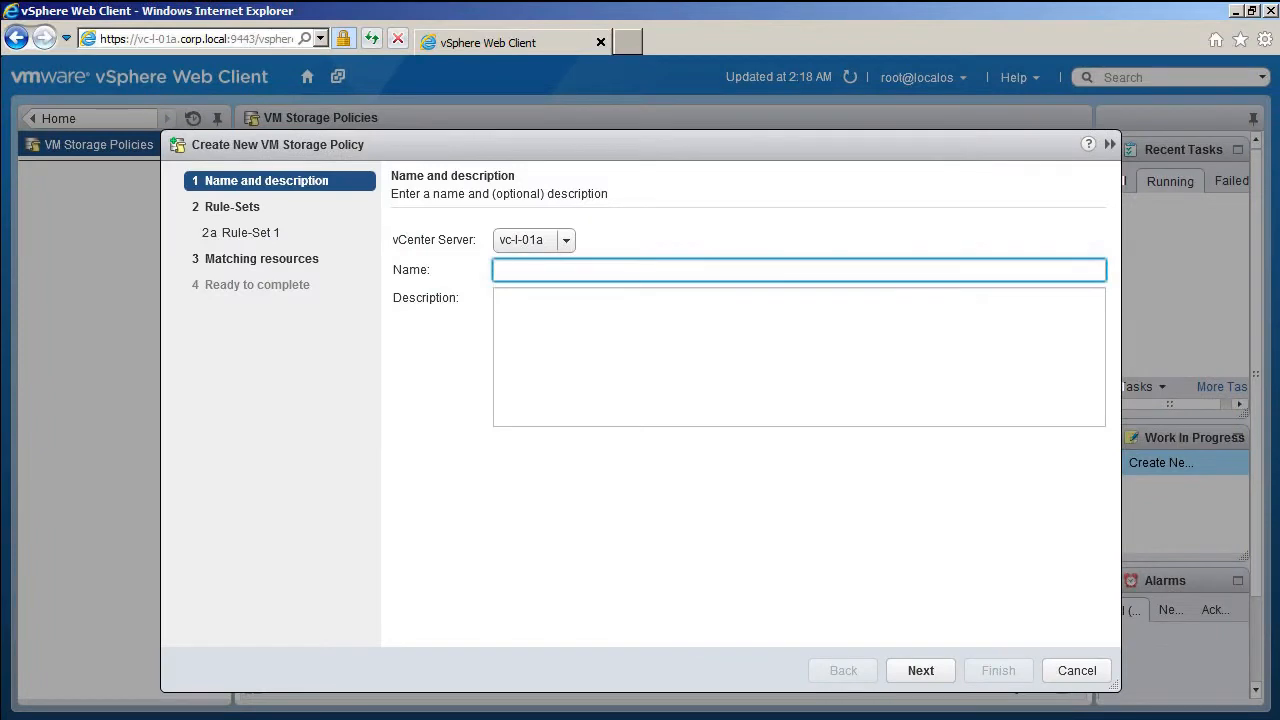
type("test+dev")
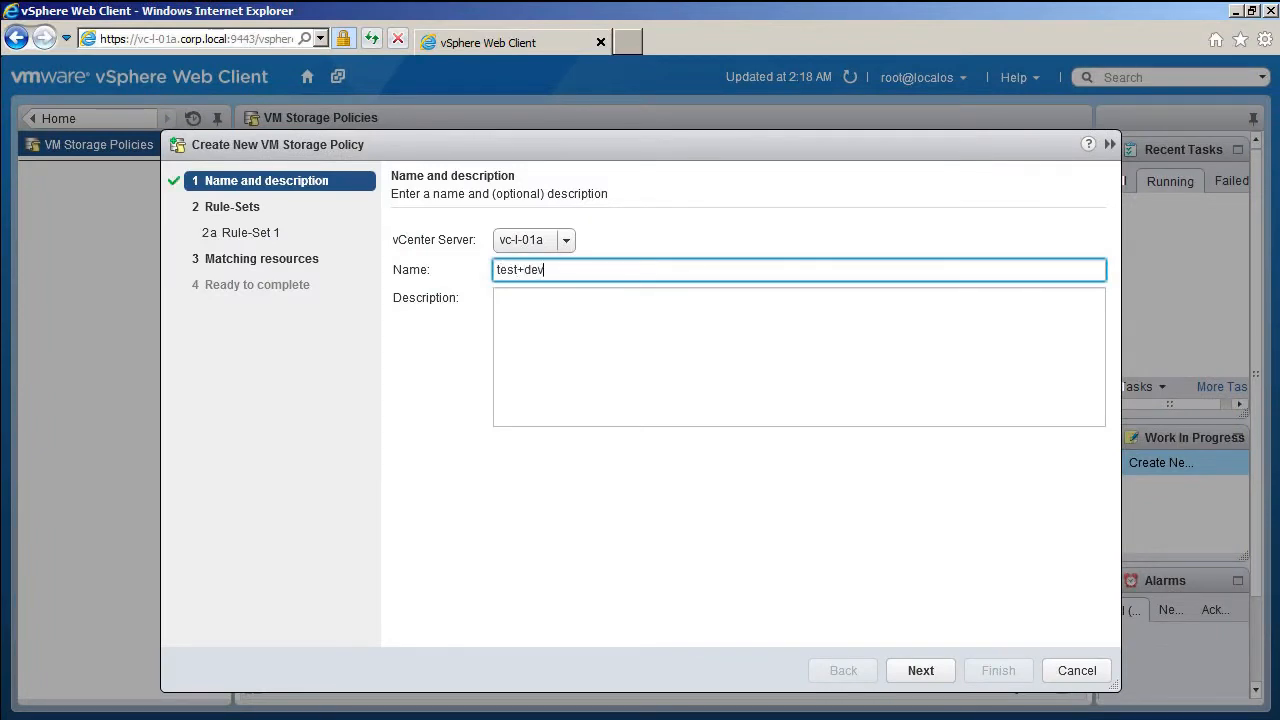
left_click(920, 670)
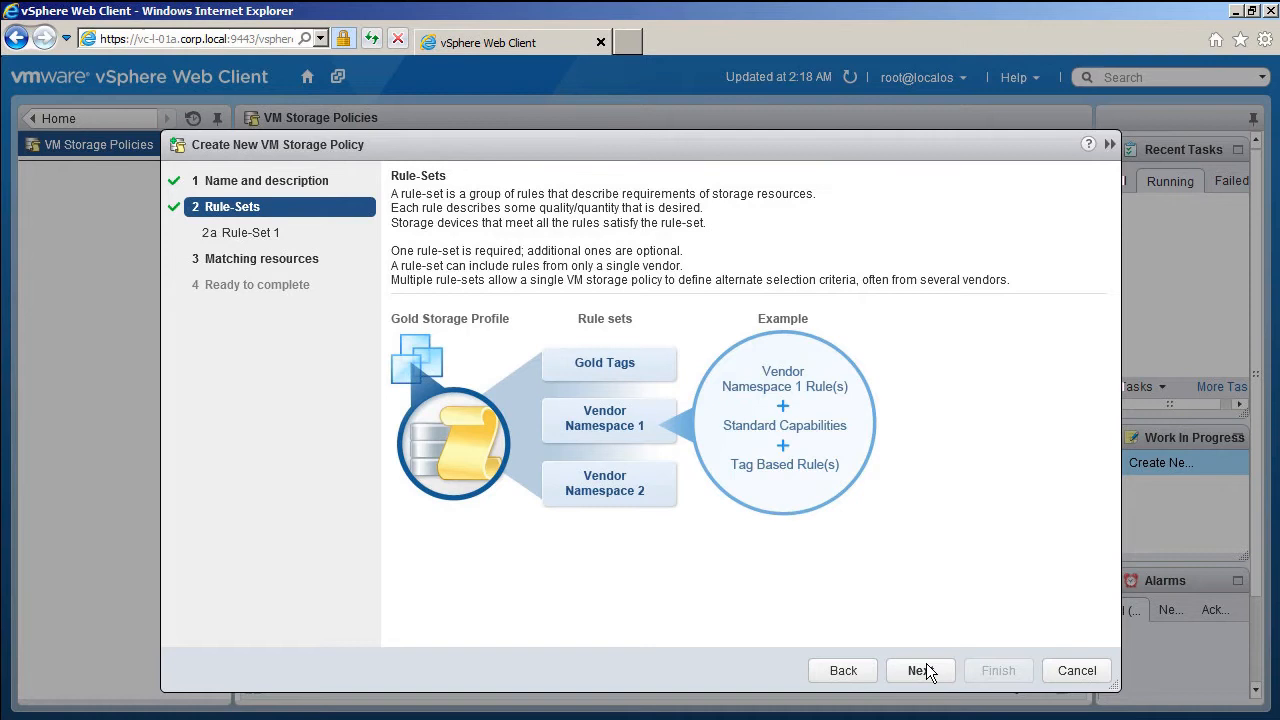
left_click(919, 670)
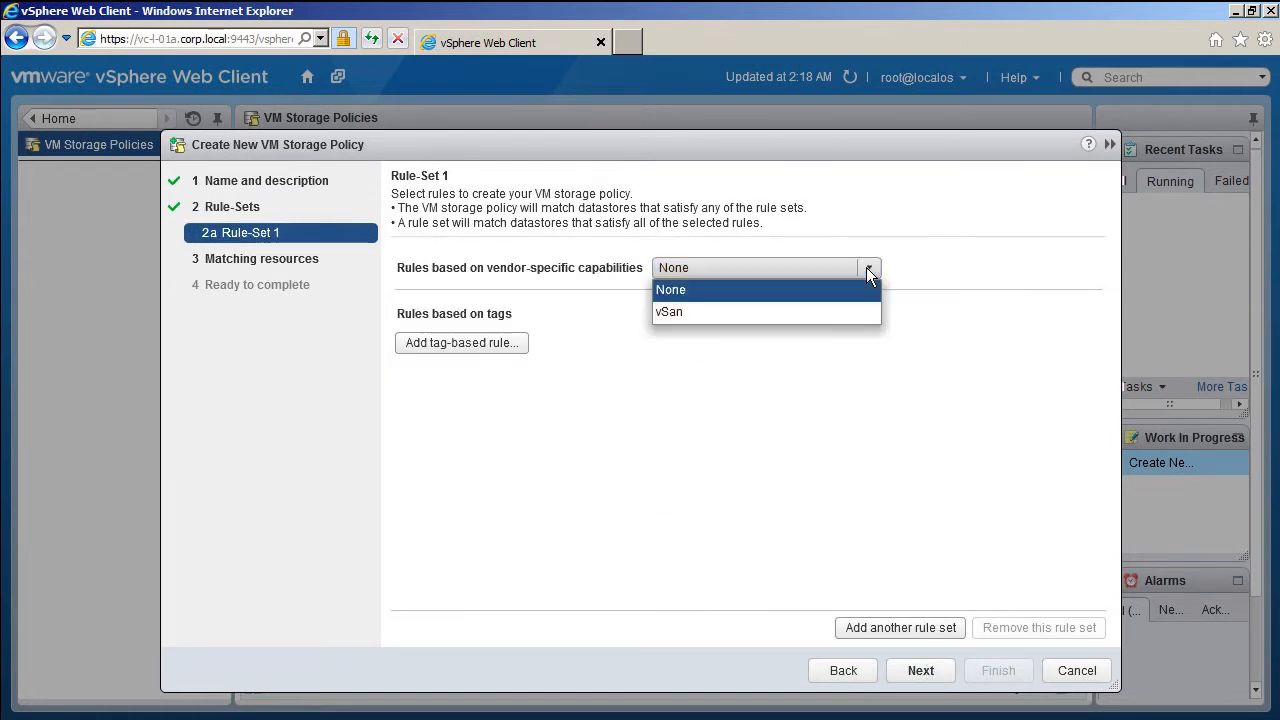
Step: Base Rule-Set 1 on vSan vendor capabilities and browse the capabilities available to add
left_click(668, 311)
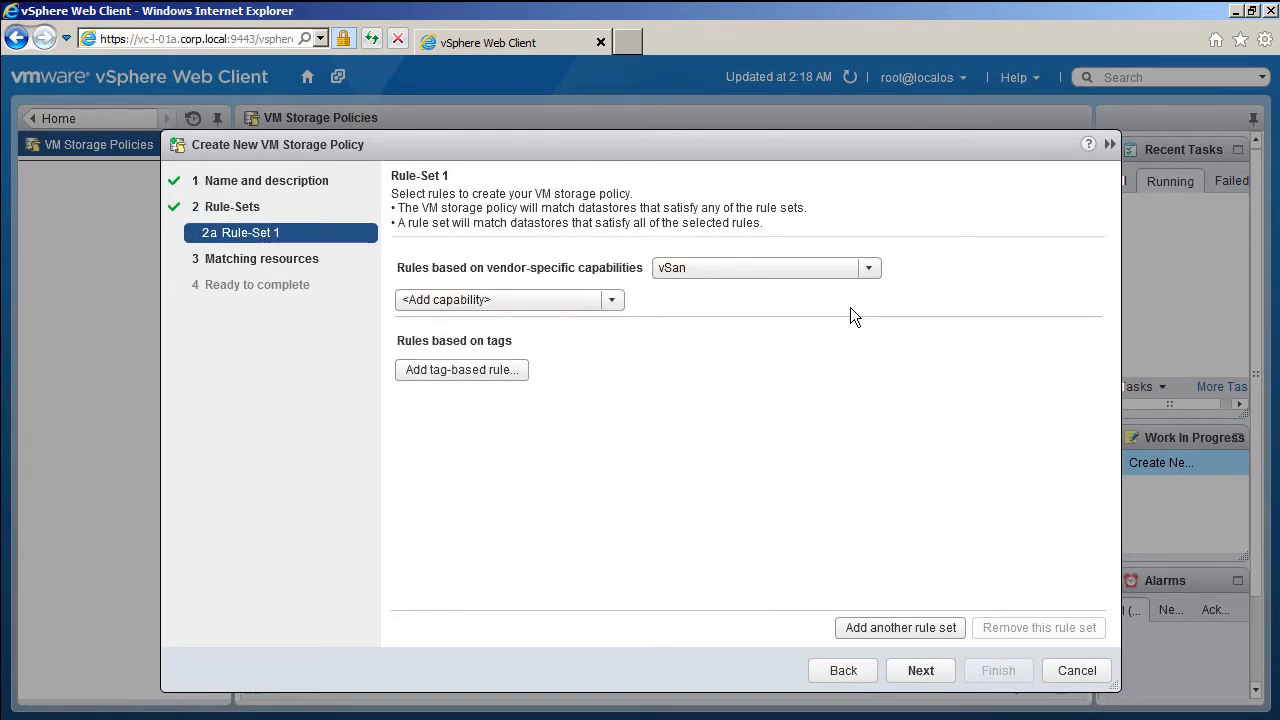
left_click(611, 299)
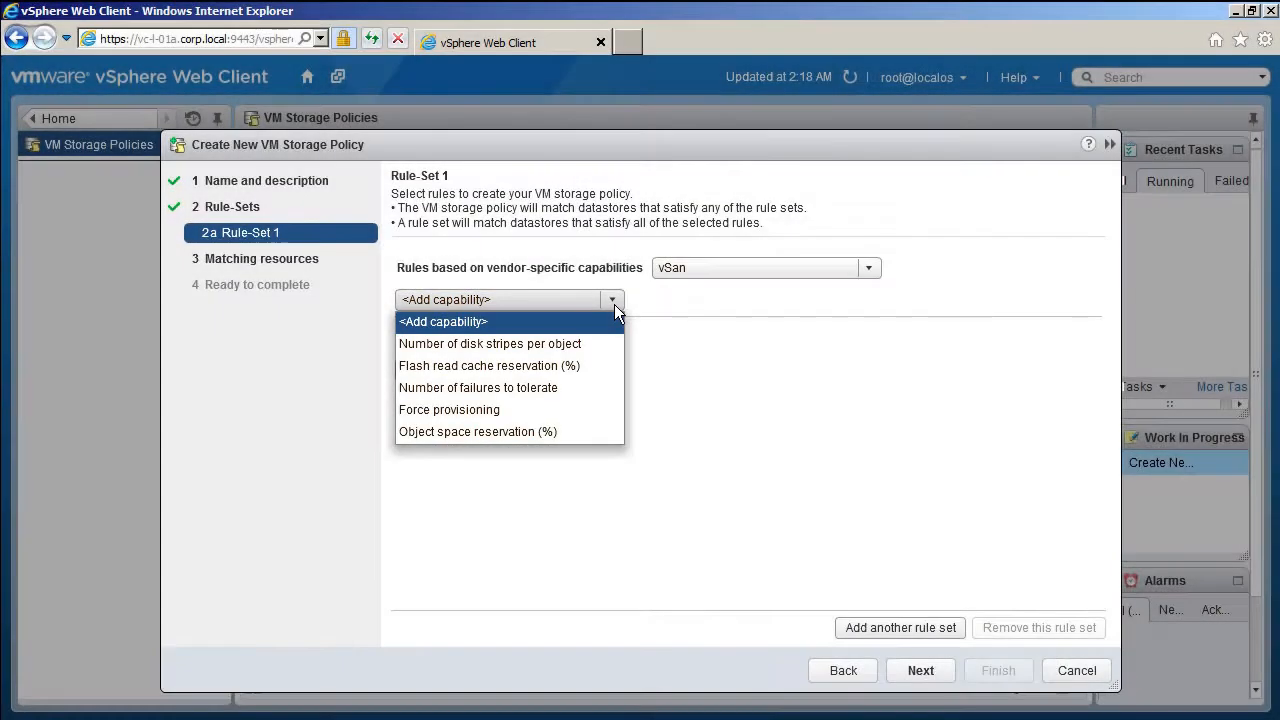
mouse_move(490, 343)
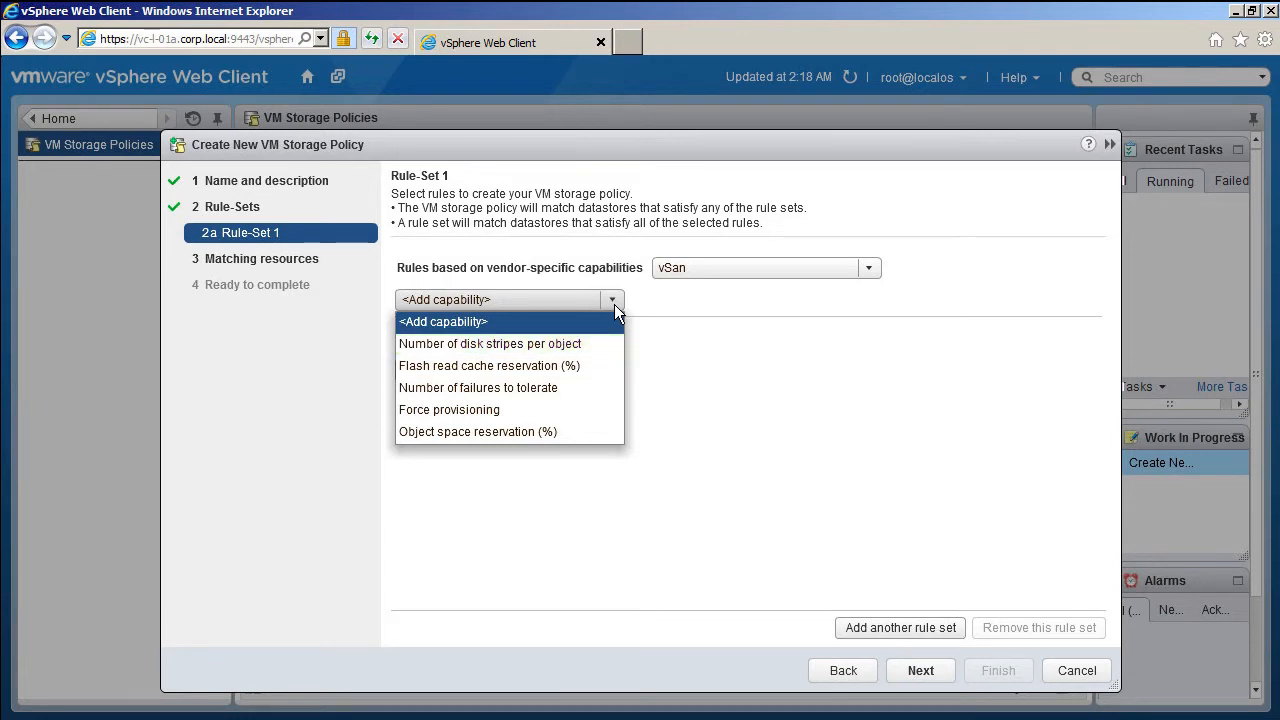
mouse_move(489, 365)
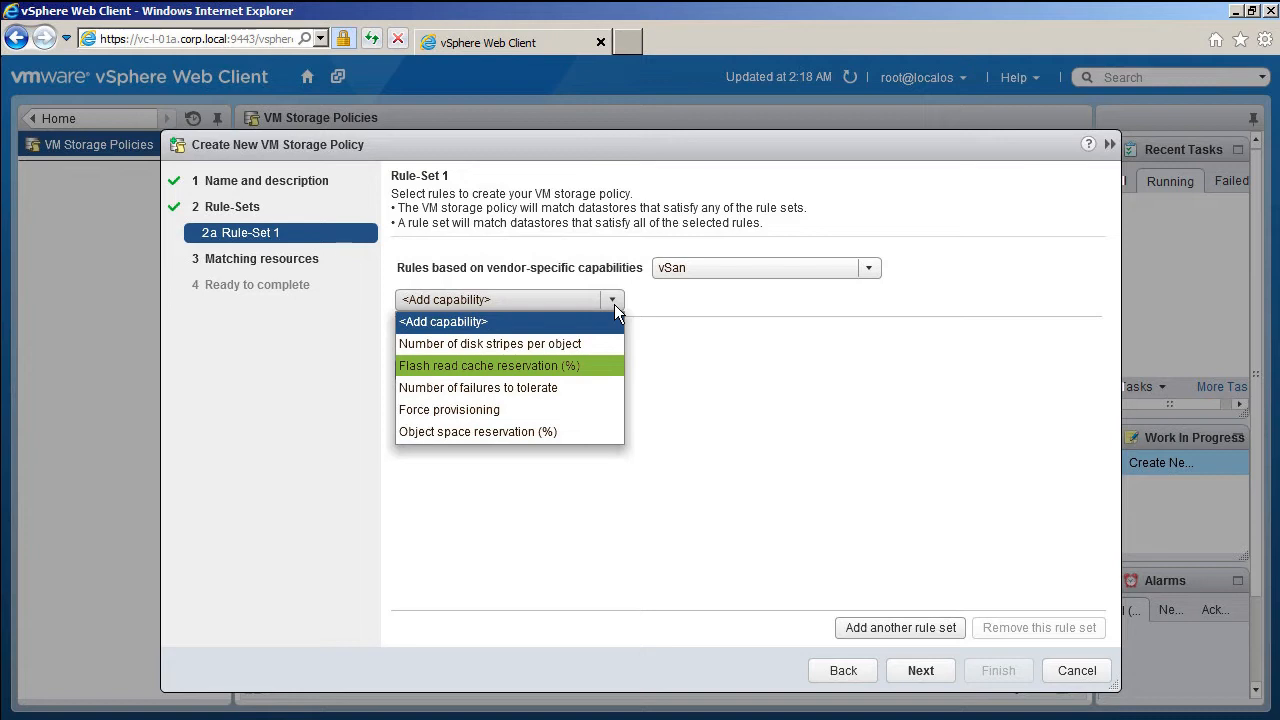
mouse_move(478, 387)
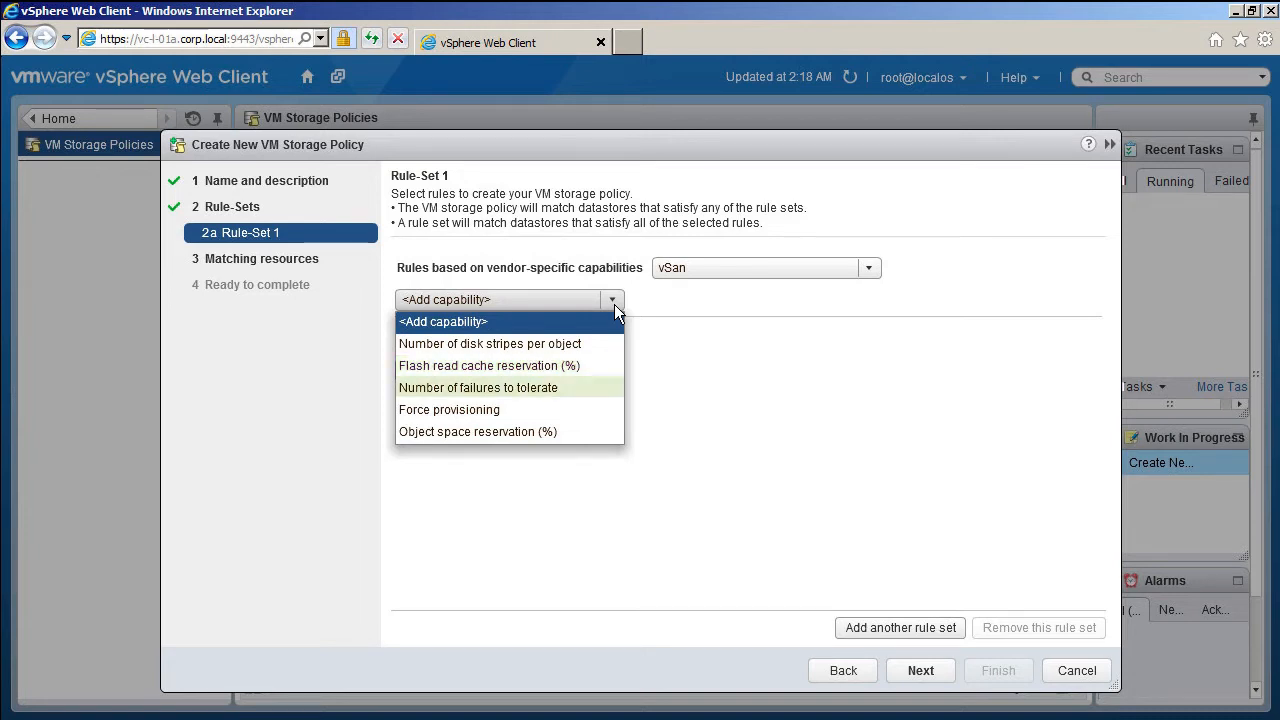
mouse_move(478, 387)
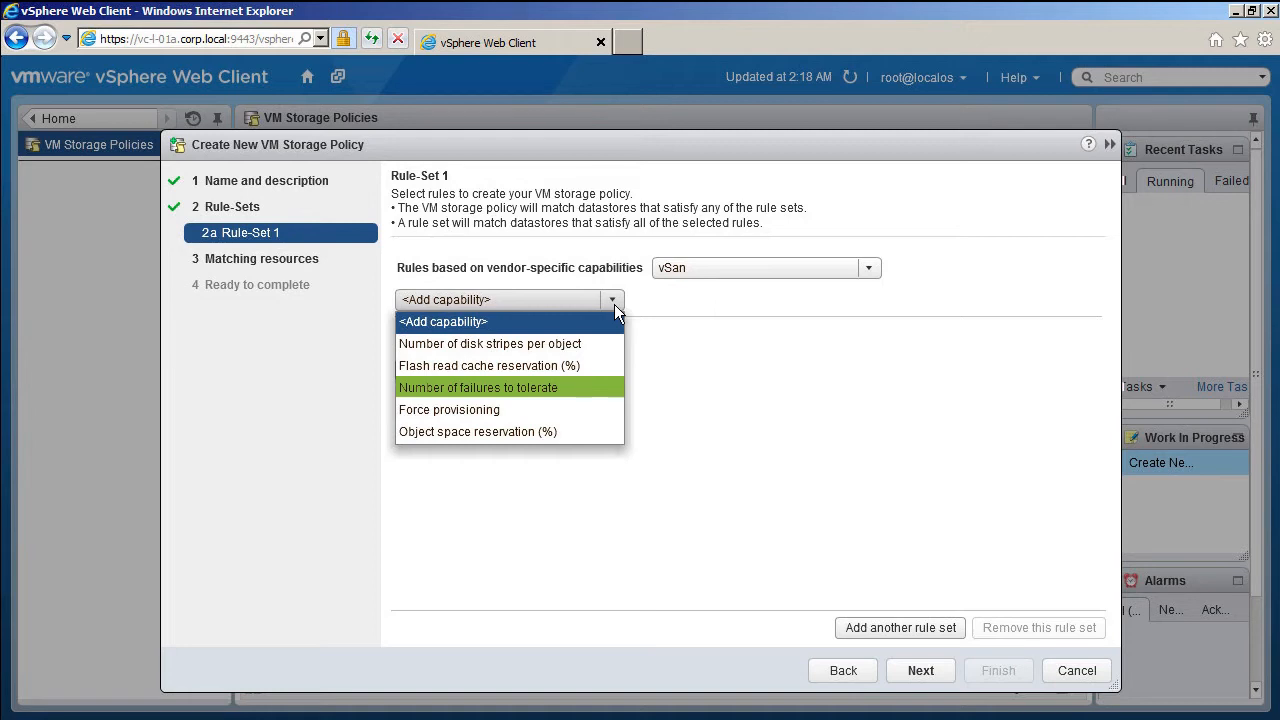
mouse_move(449, 409)
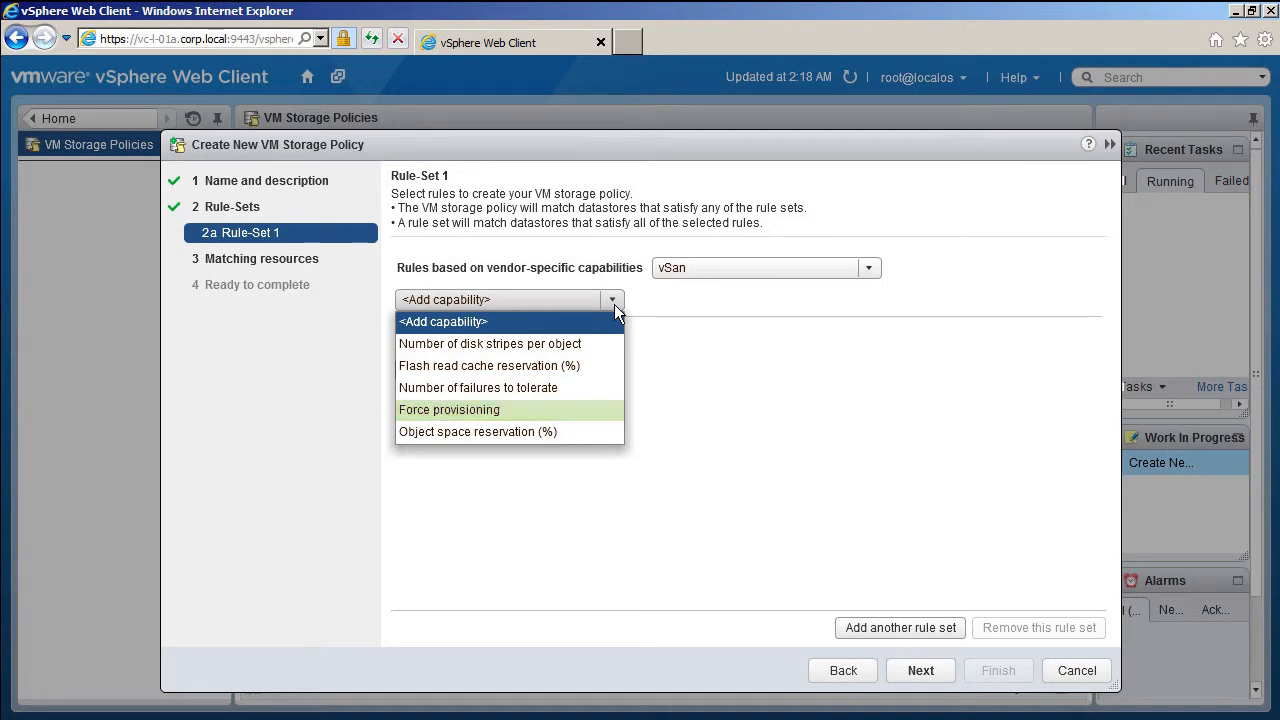
mouse_move(477, 431)
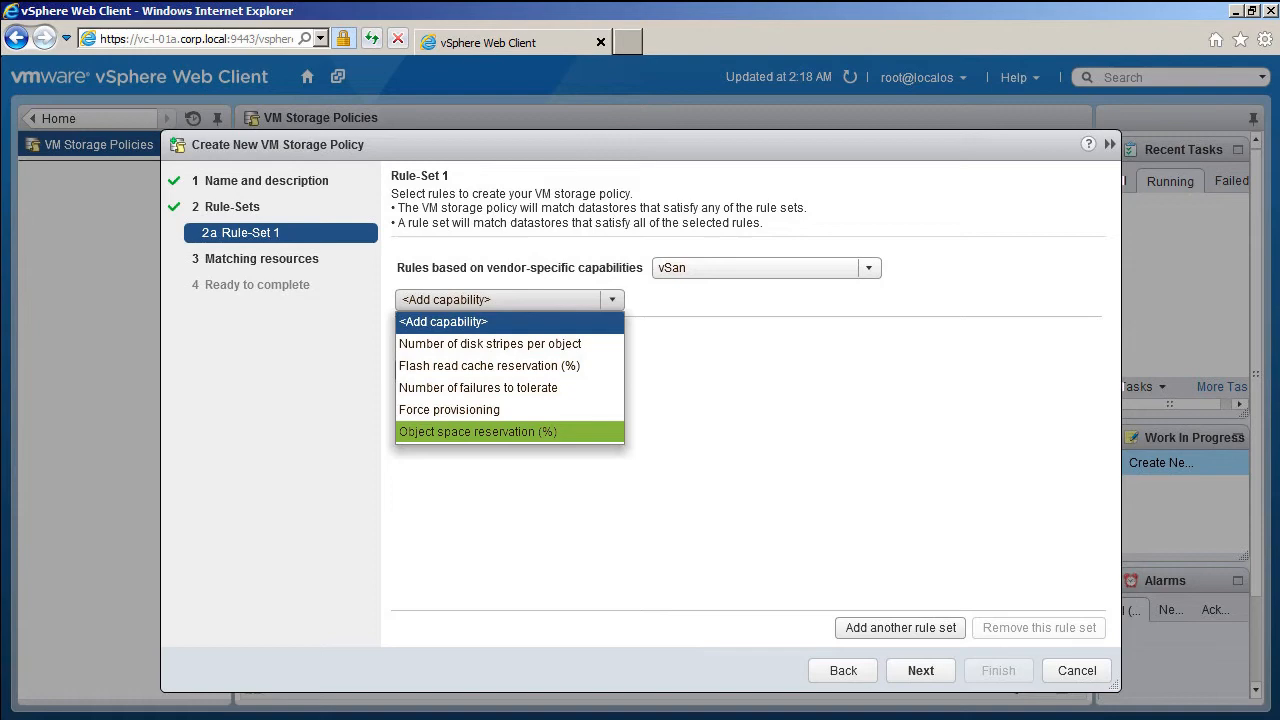
mouse_move(489, 343)
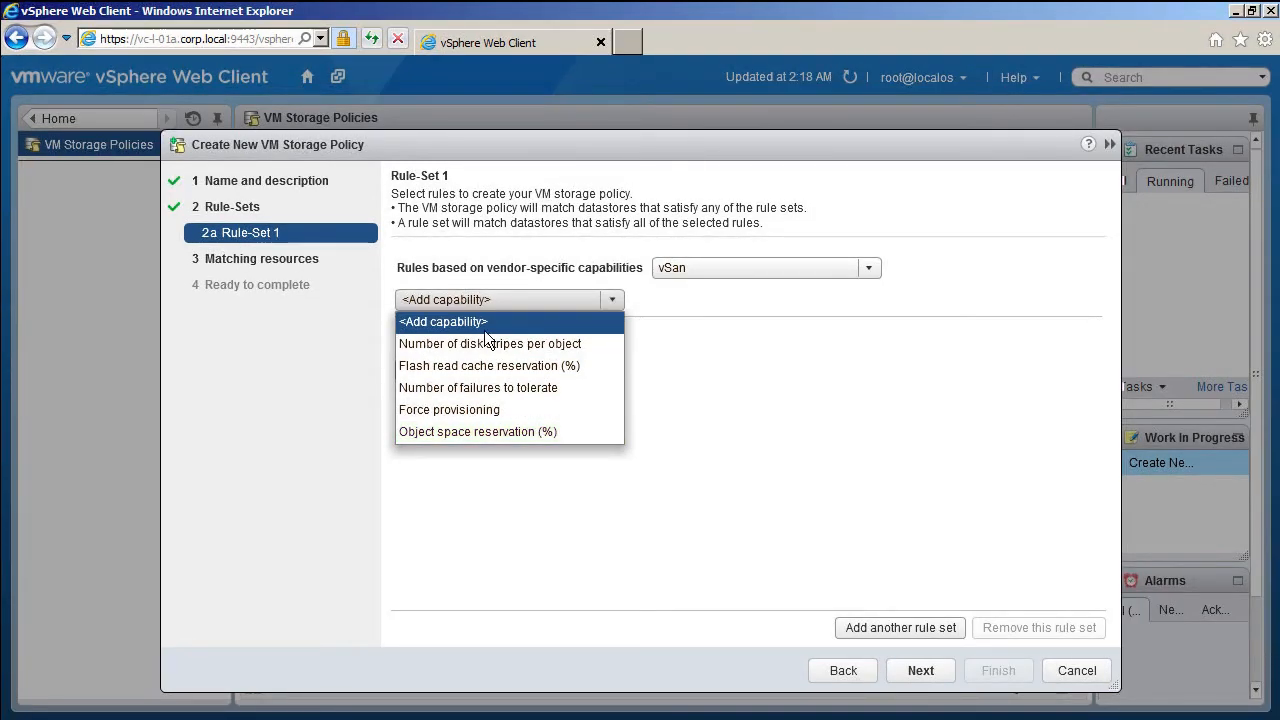
mouse_move(478, 388)
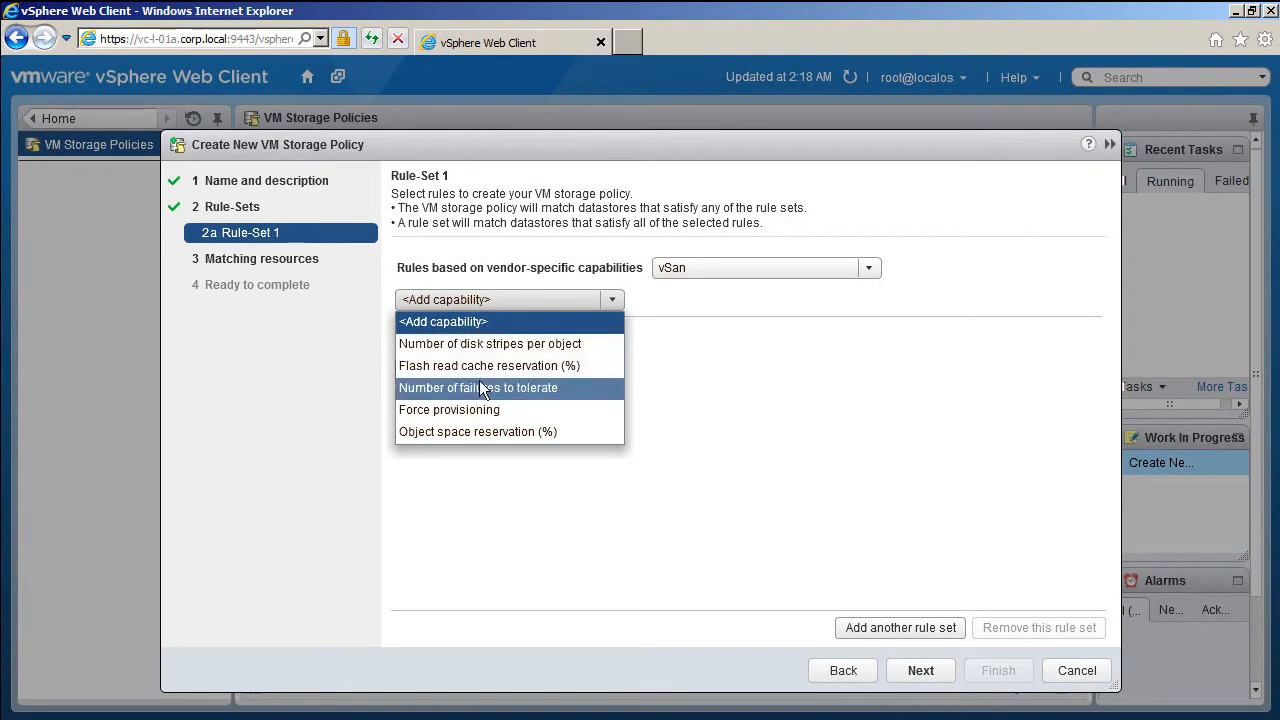
Step: Add the Number of failures to tolerate rule and continue to matching resources
left_click(478, 387)
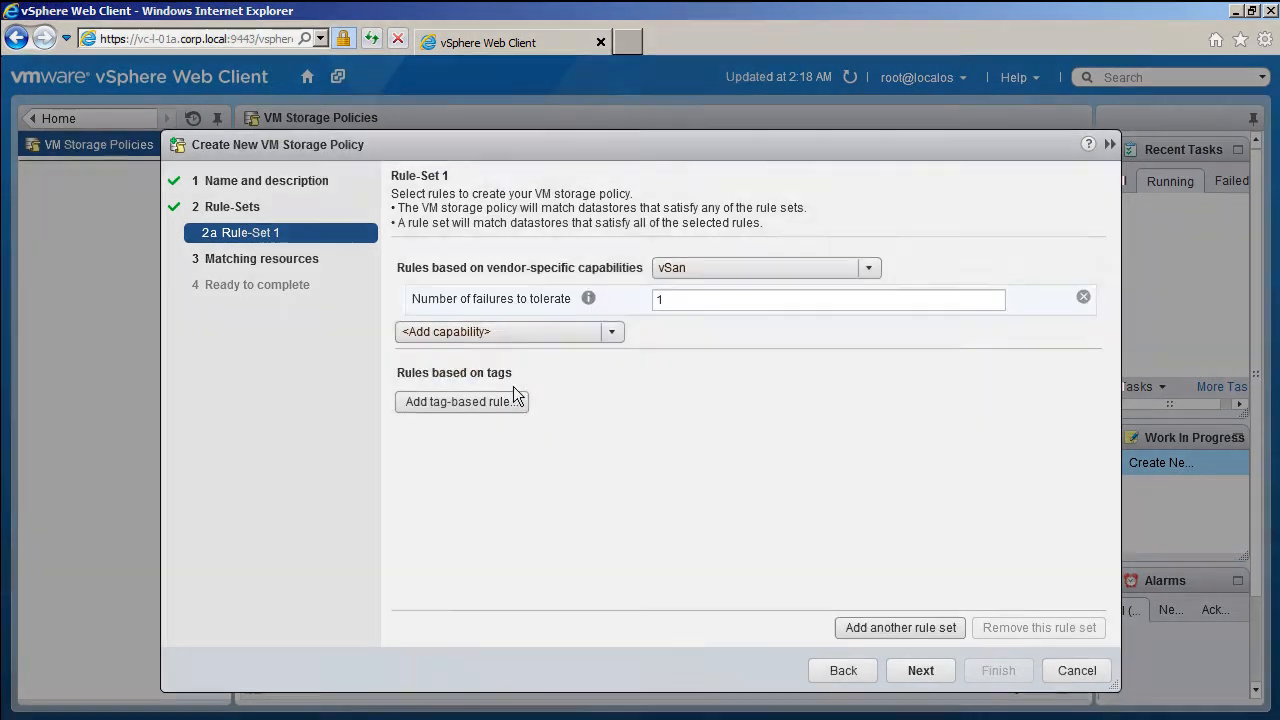
mouse_move(615, 405)
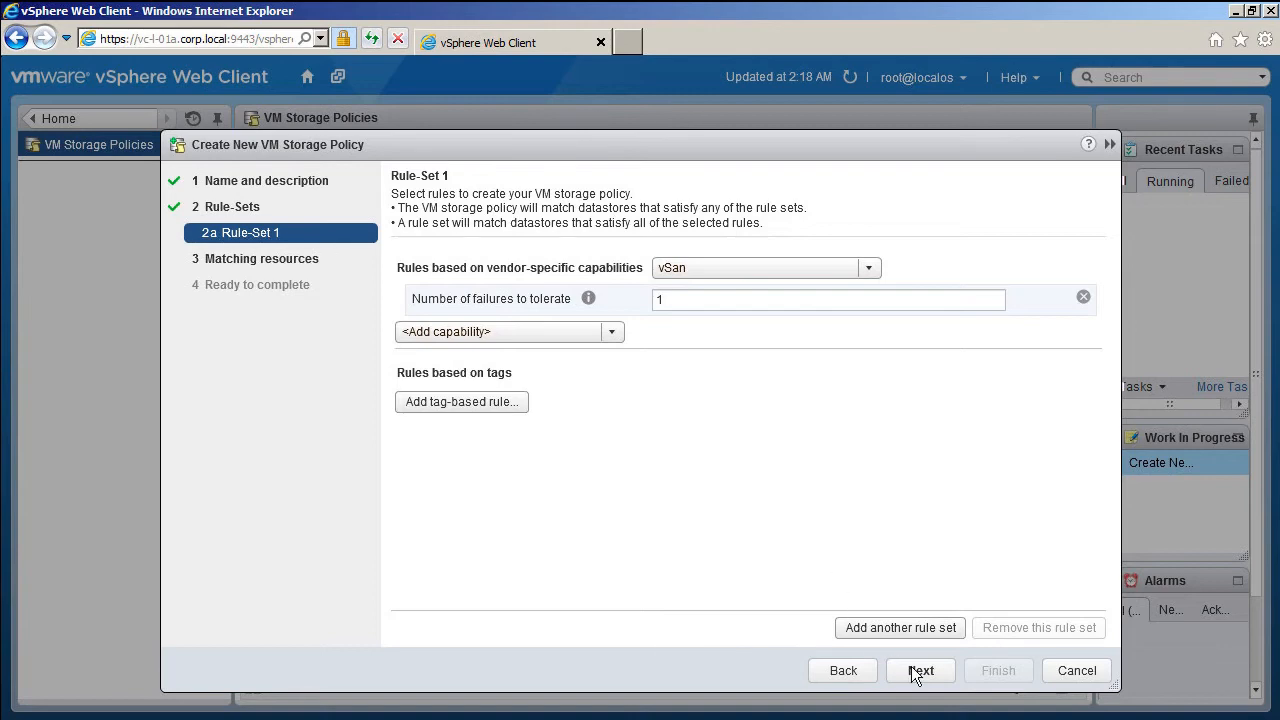
left_click(920, 670)
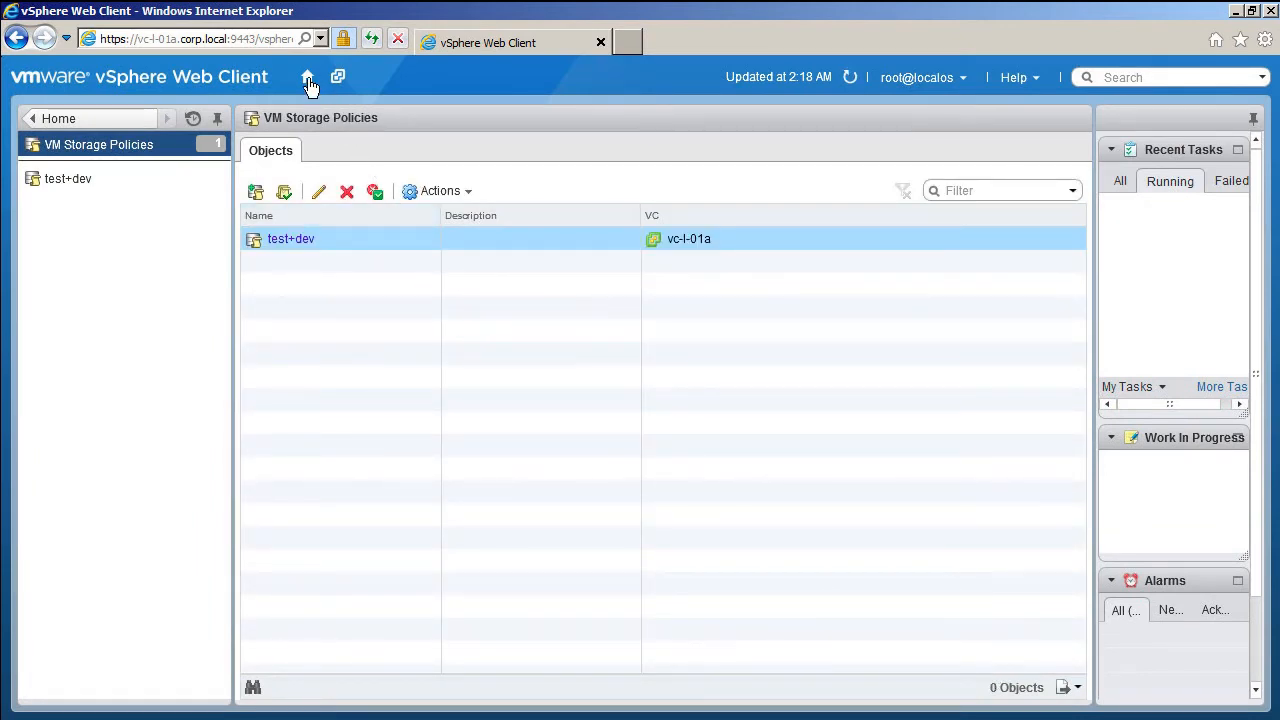
Step: Begin a new virtual machine on Cluster Site A named base-sles-b and accept its location
left_click(307, 77)
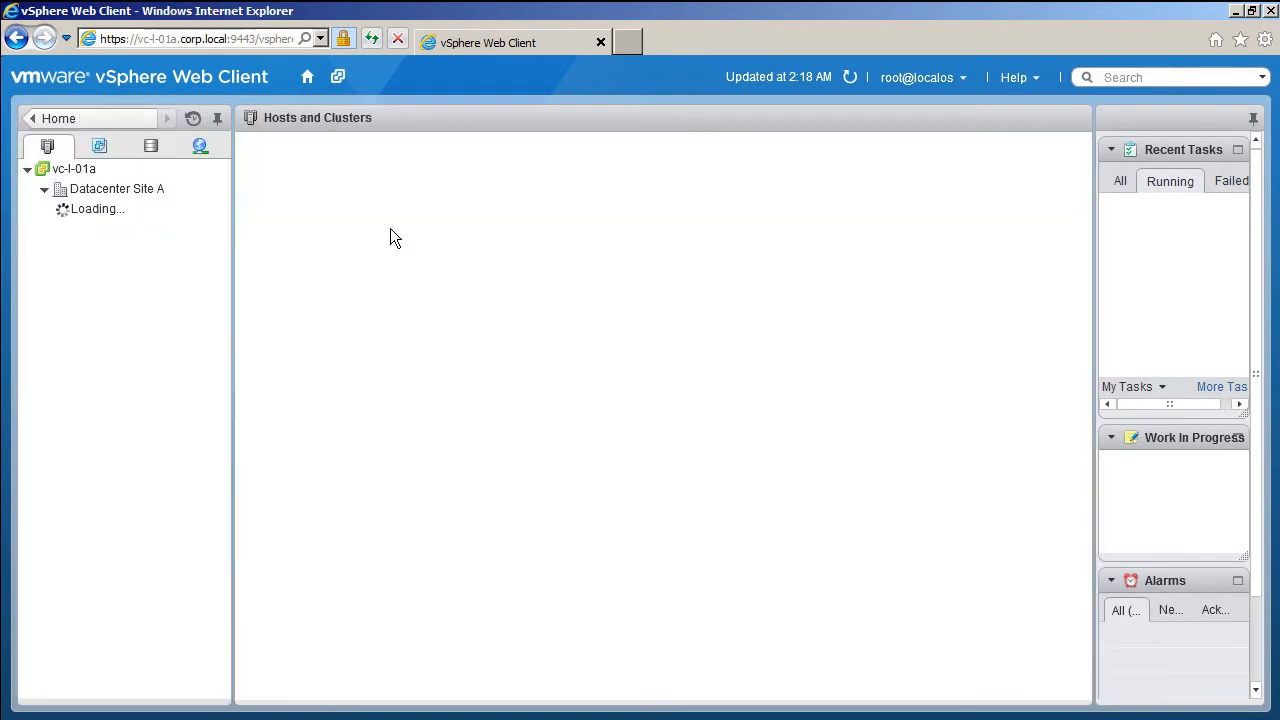
left_click(385, 117)
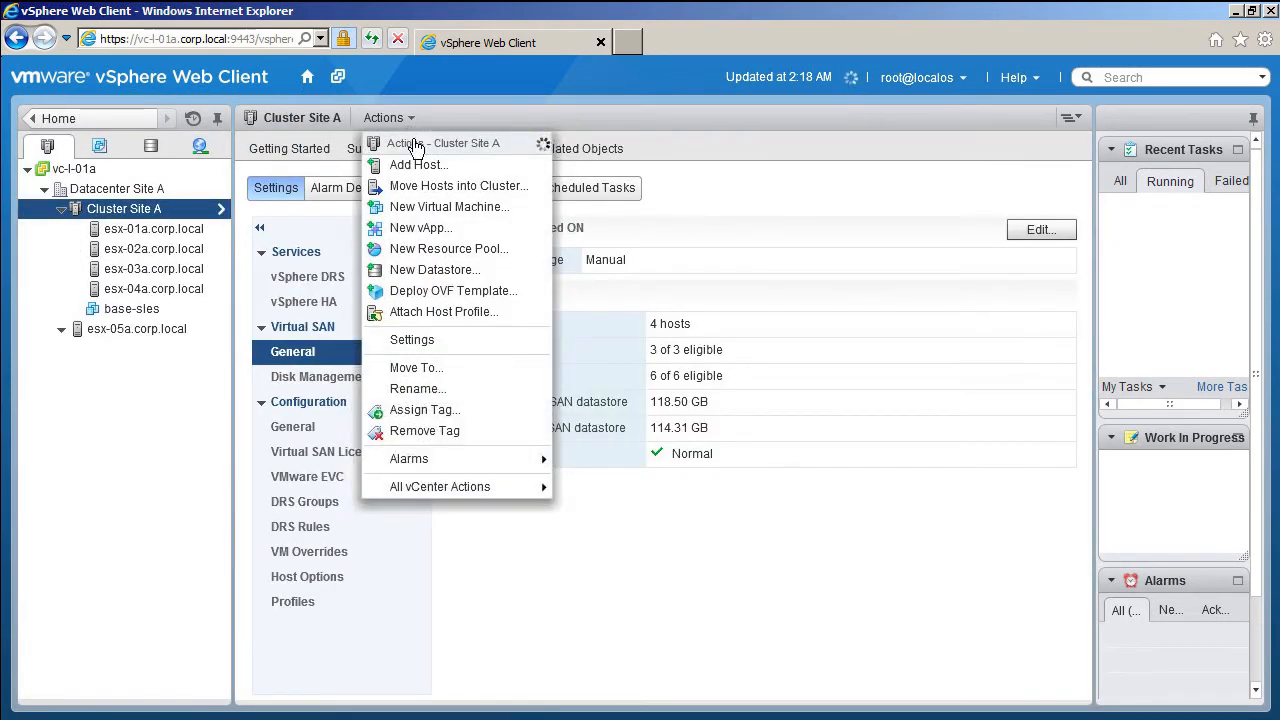
left_click(448, 206)
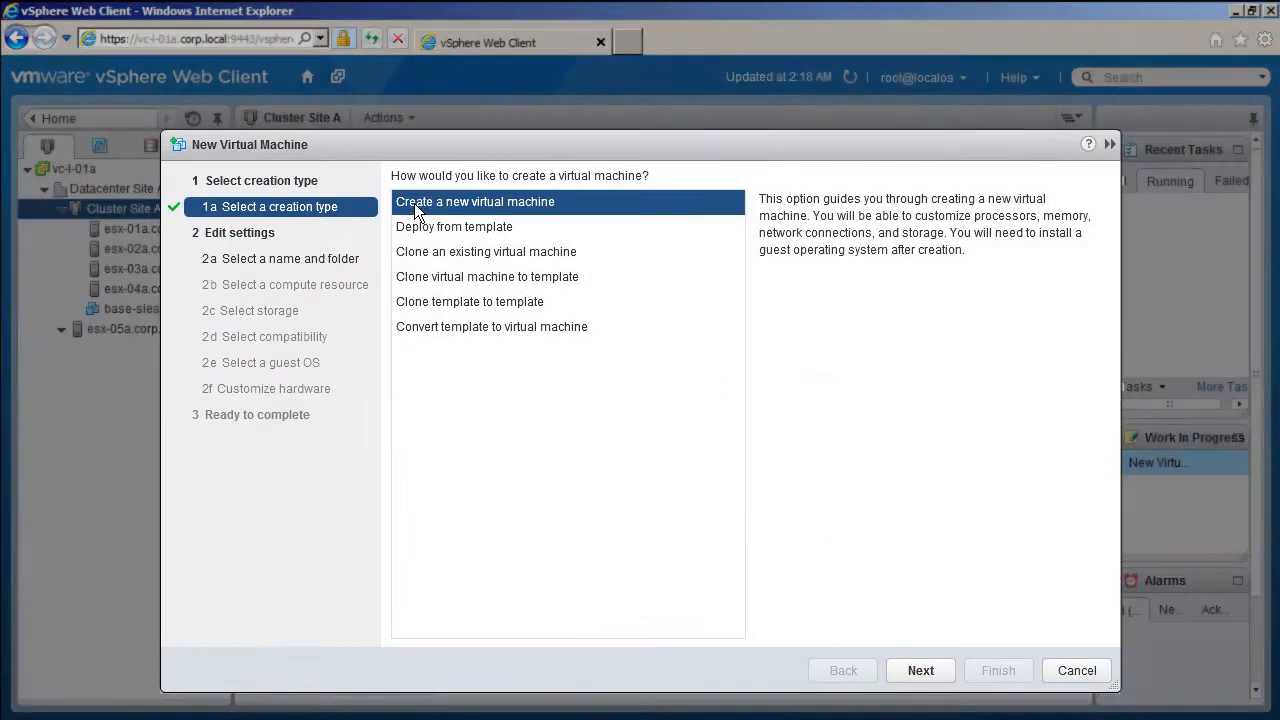
left_click(920, 670)
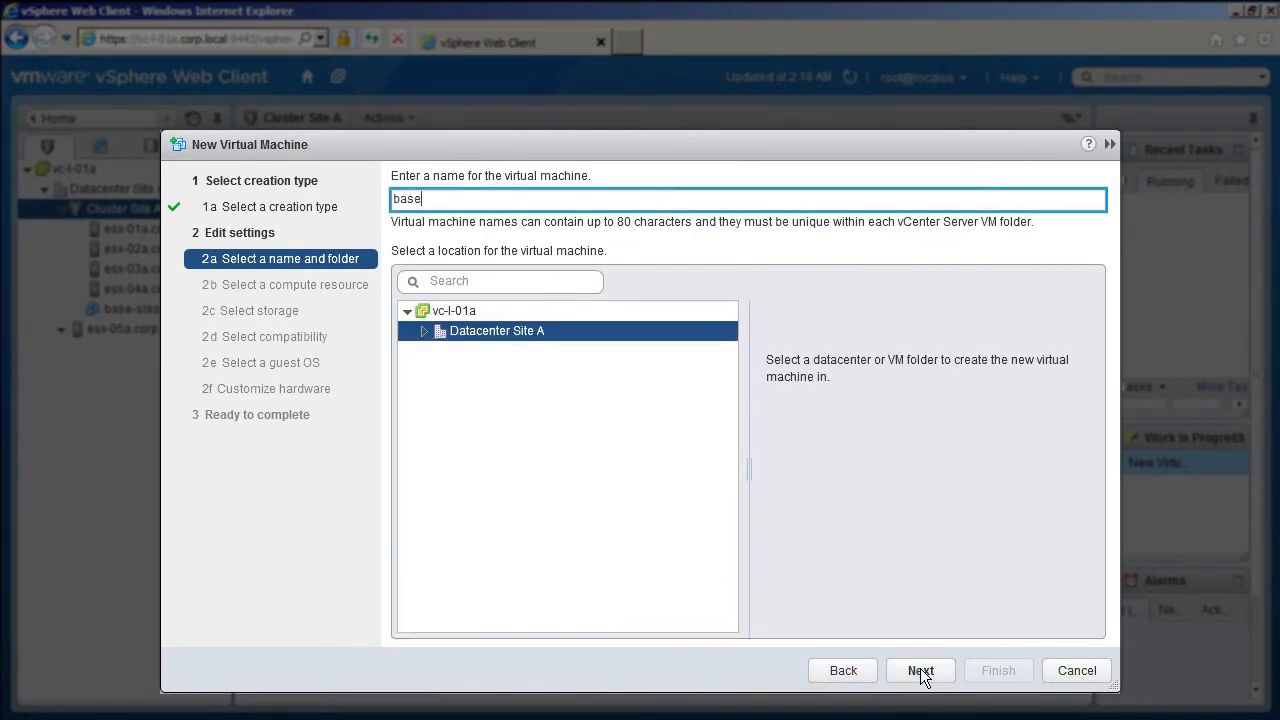
type("-sles-b")
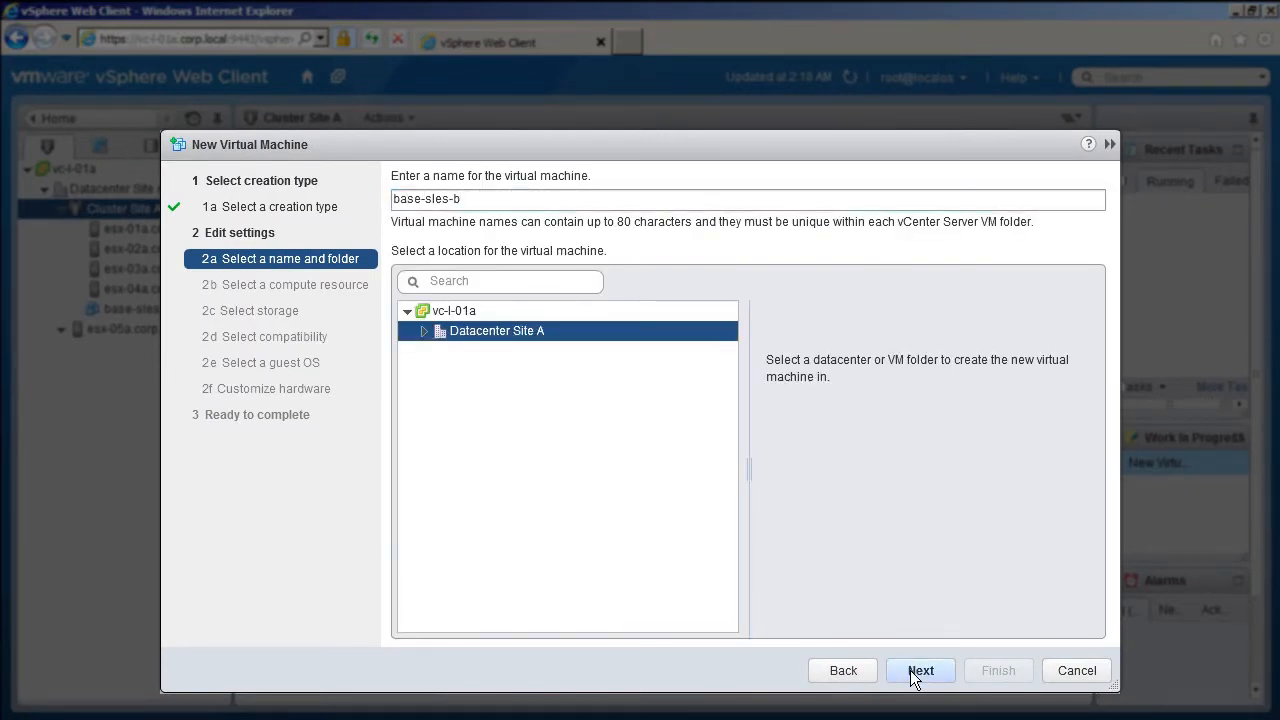
left_click(920, 670)
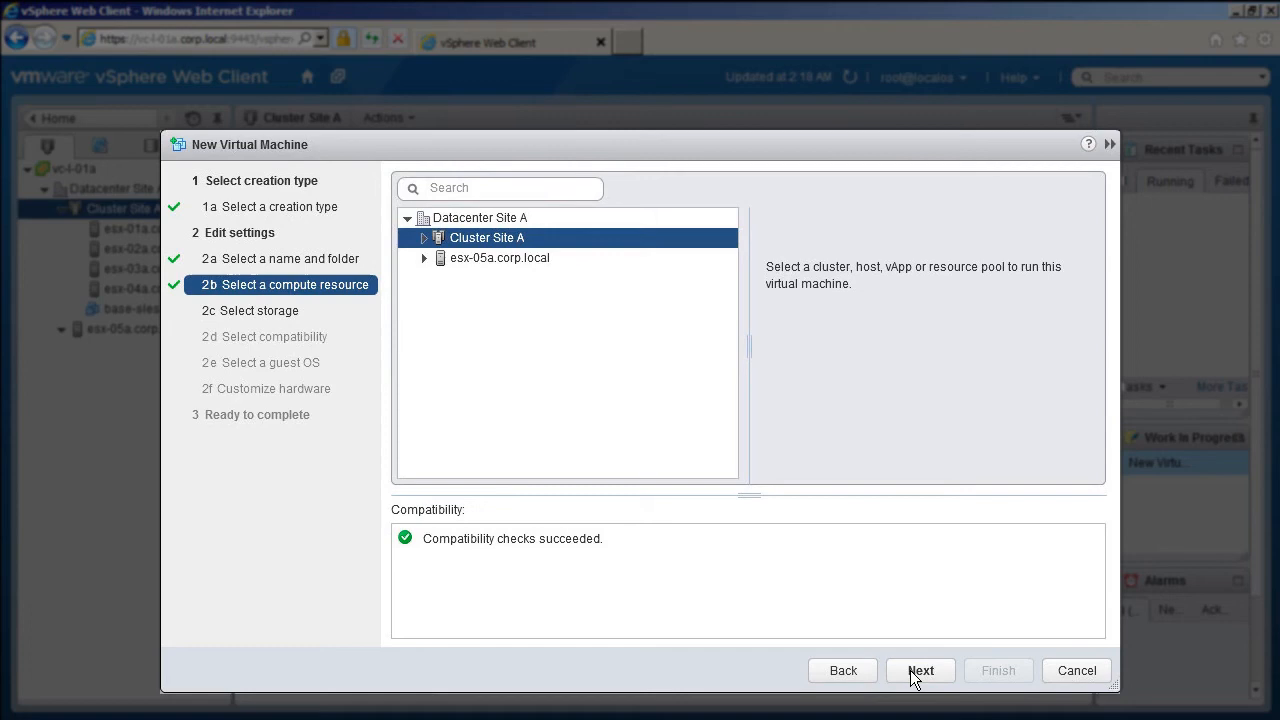
Step: Keep Cluster Site A as compute resource and store the VM on vsanDatastore (1) with the test+dev policy
left_click(919, 670)
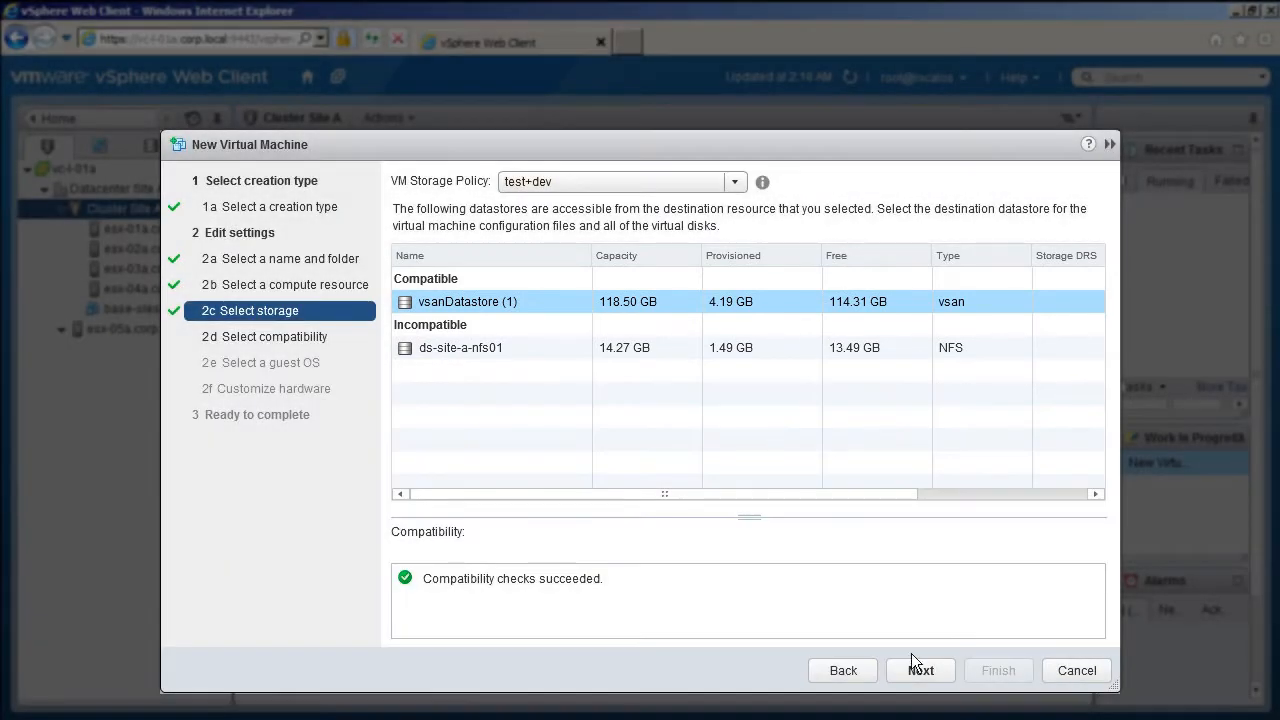
left_click(919, 670)
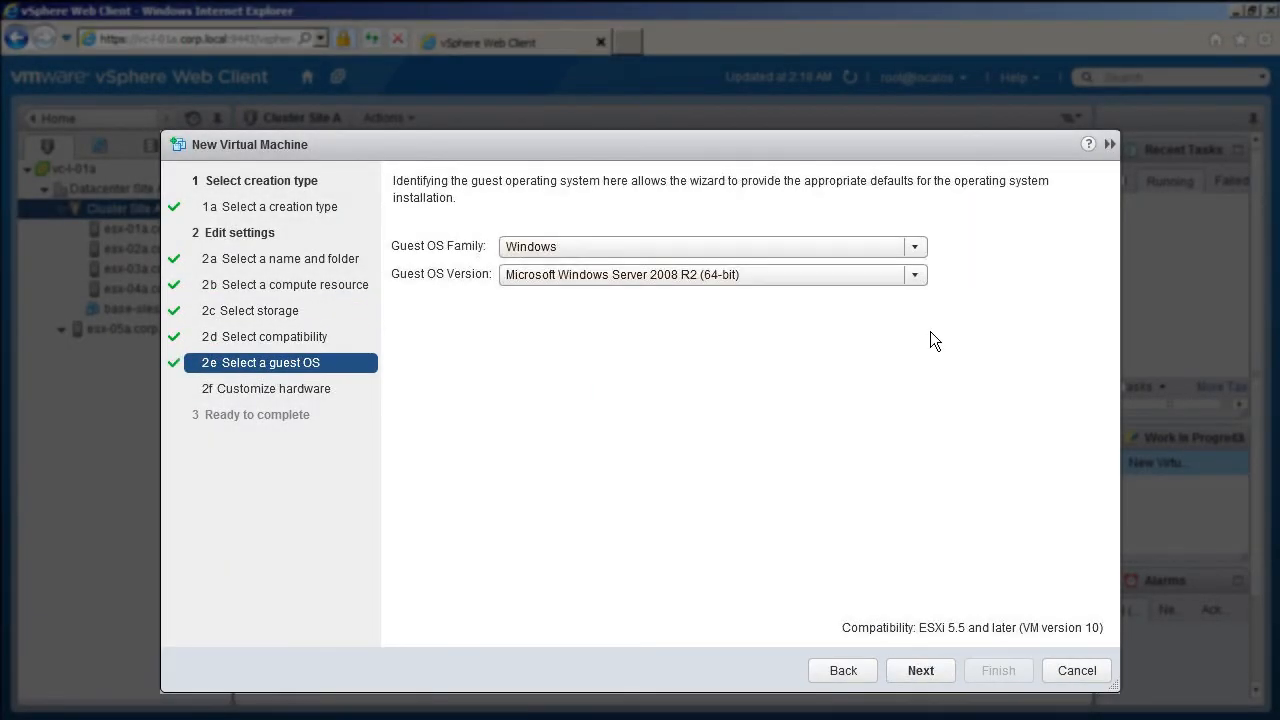
Step: Choose Linux family, SUSE Linux Enterprise 12 (64-bit) as the guest OS and continue
left_click(912, 246)
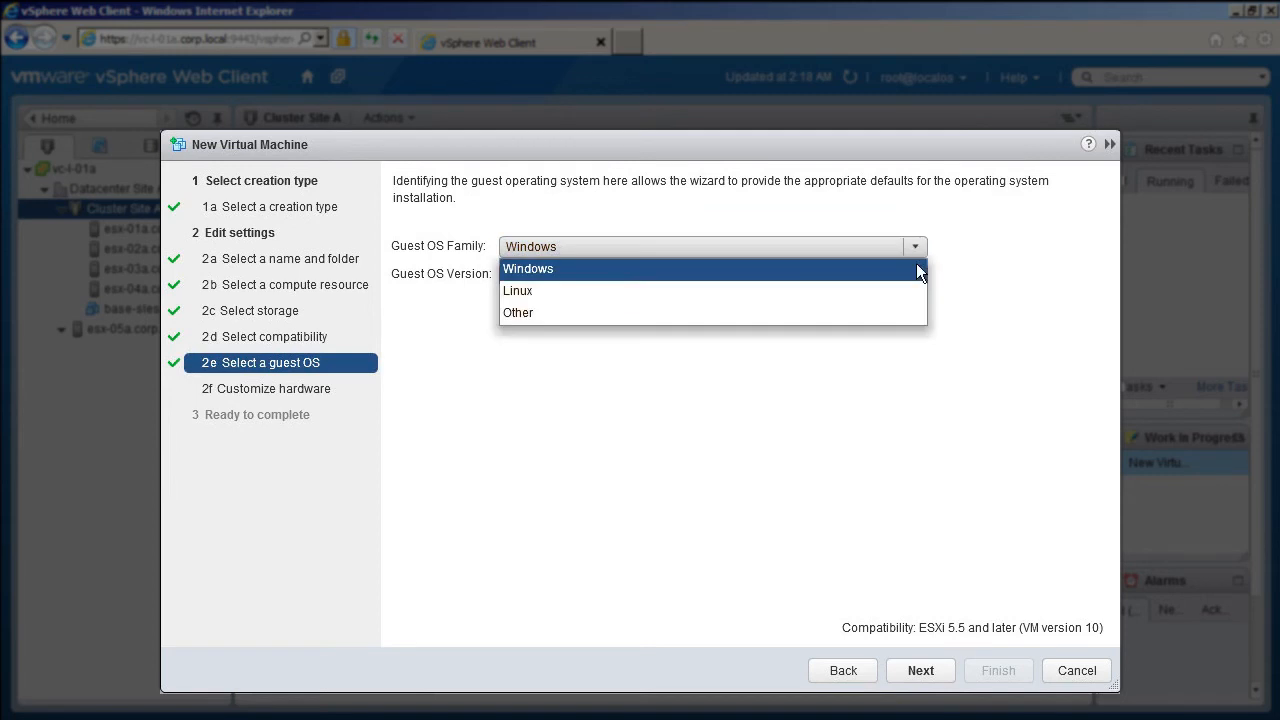
left_click(518, 290)
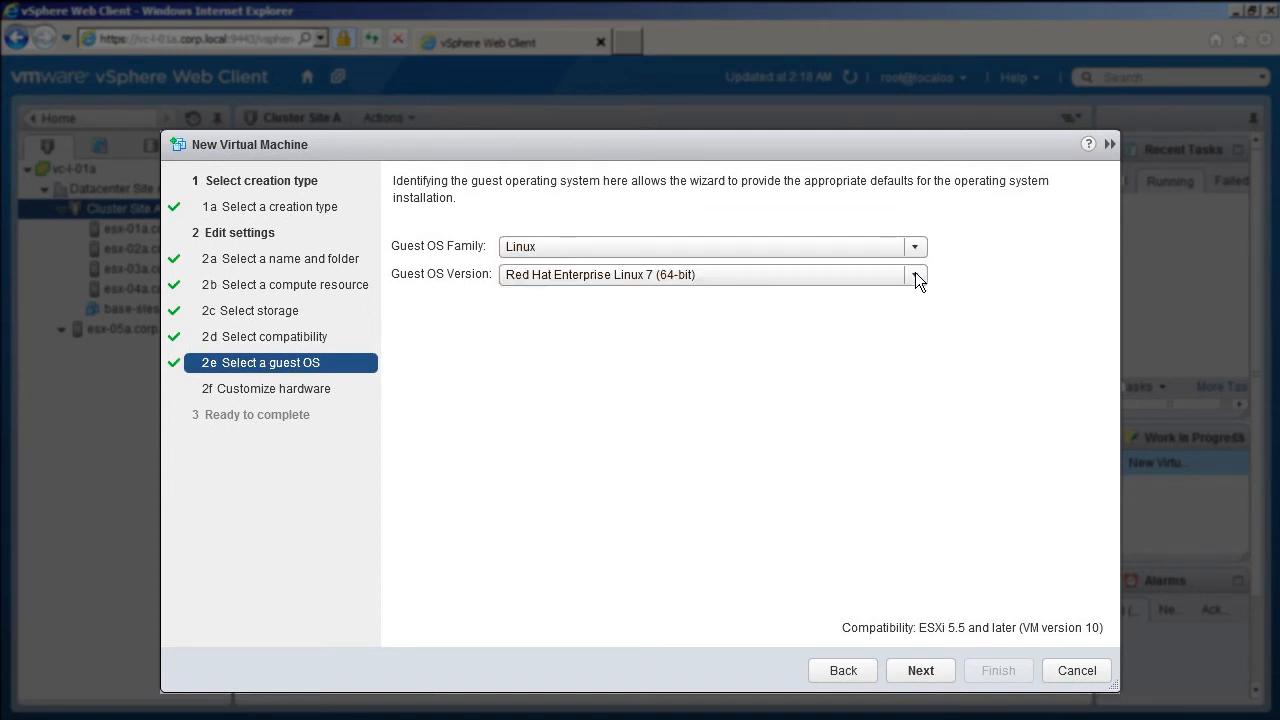
left_click(913, 274)
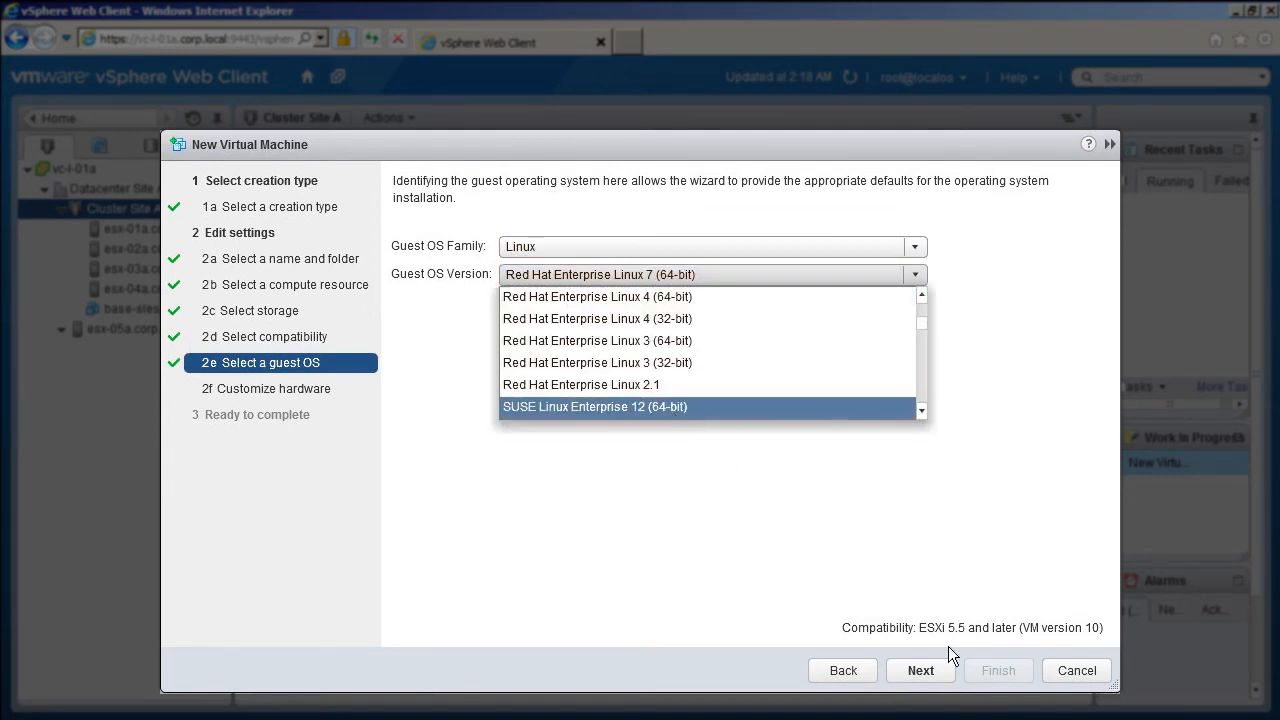
left_click(920, 670)
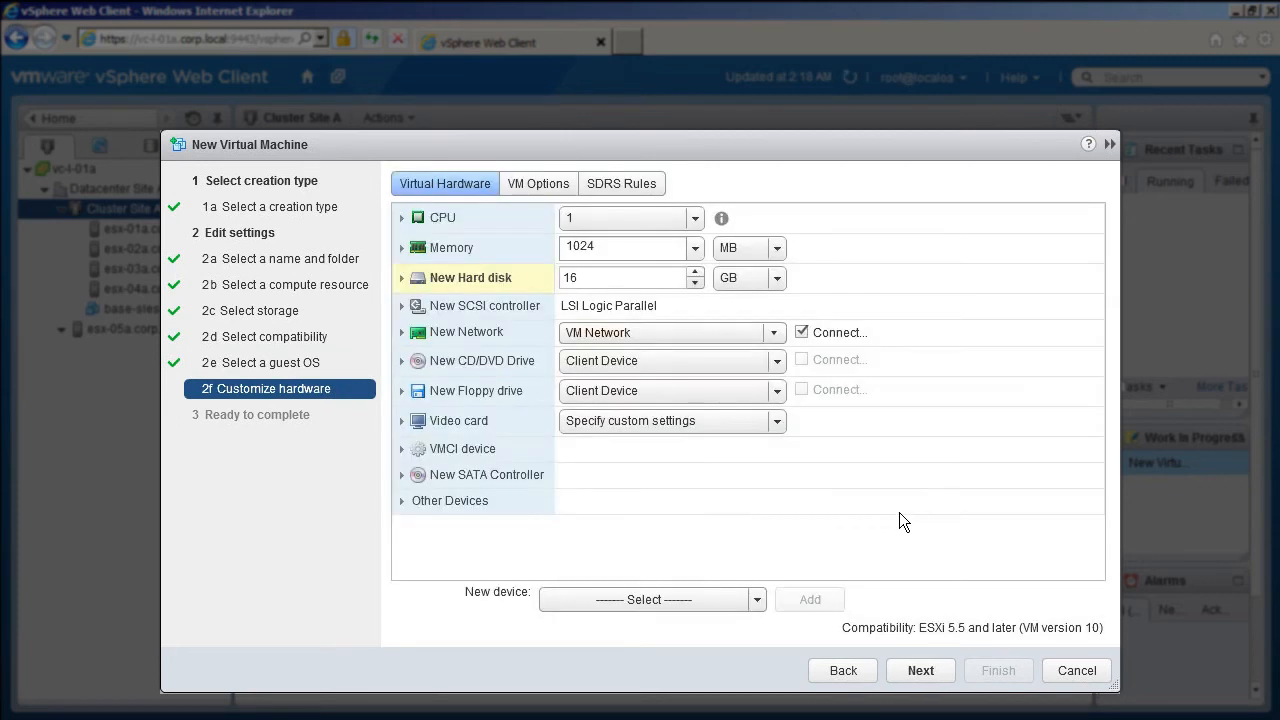
Step: Set the new hard disk to 2 GB, review the summary and finish creating base-sles-b
left_click(625, 277)
type("2")
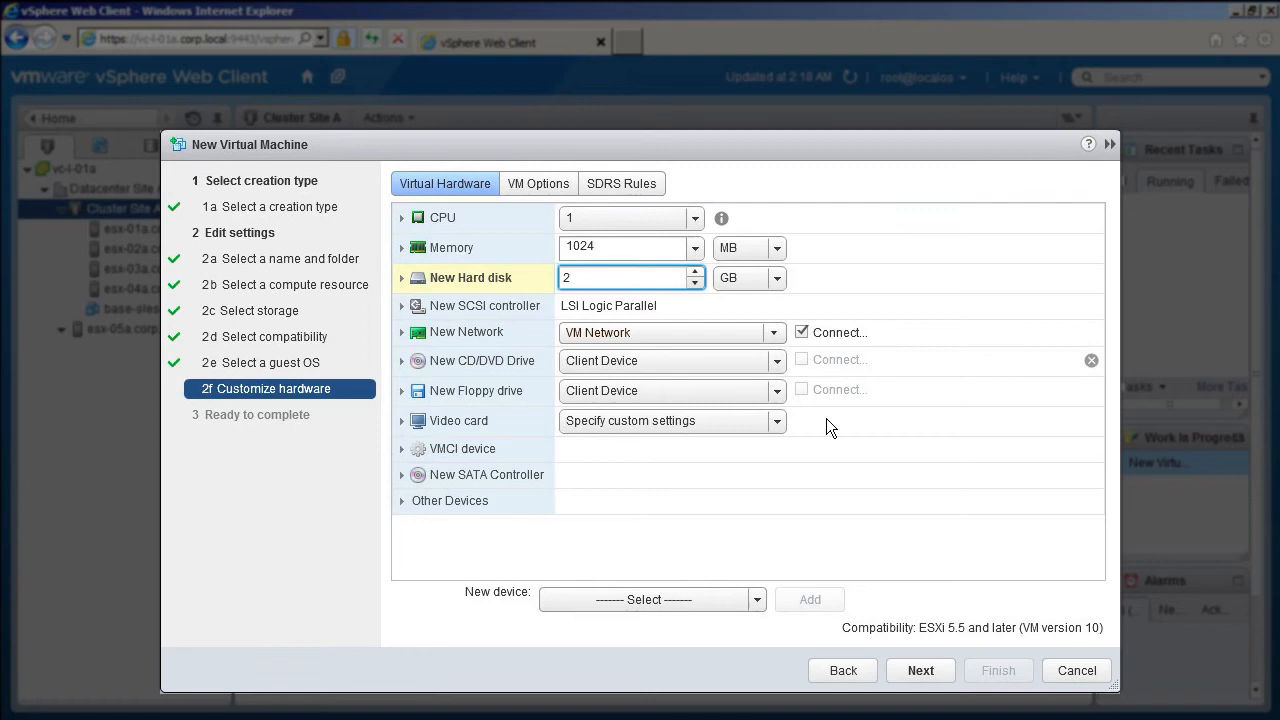
left_click(919, 670)
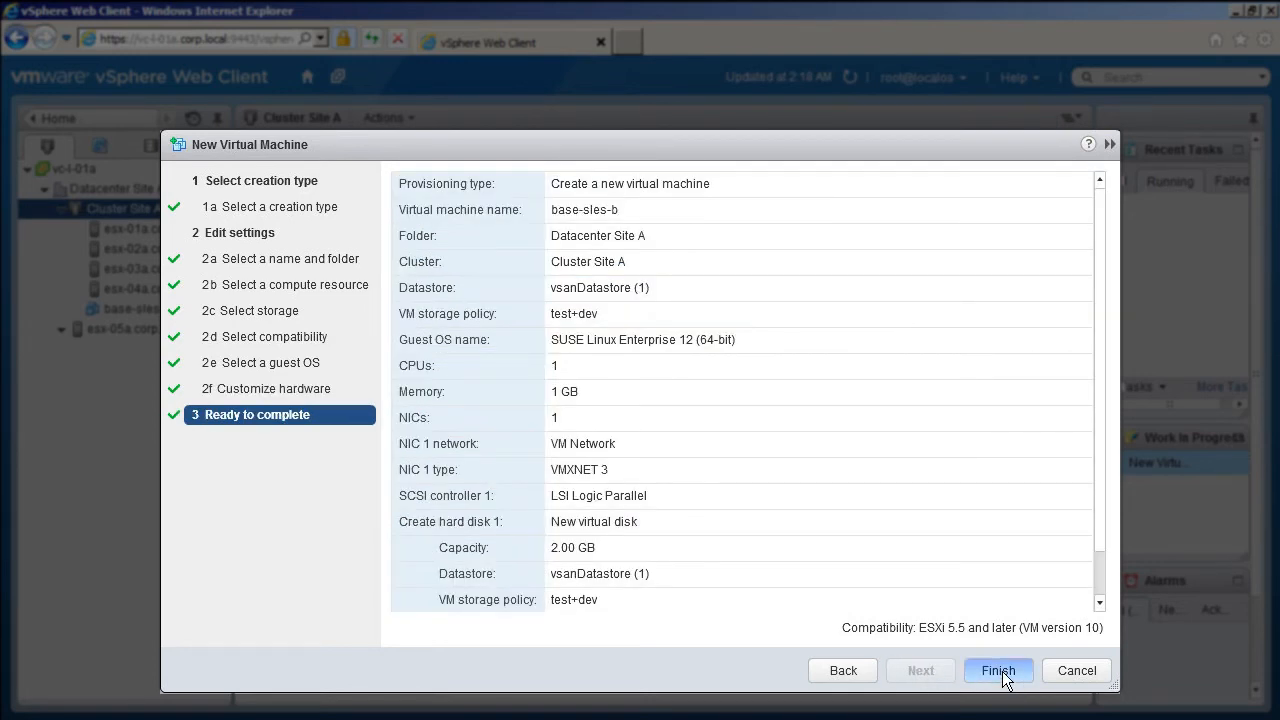
left_click(998, 670)
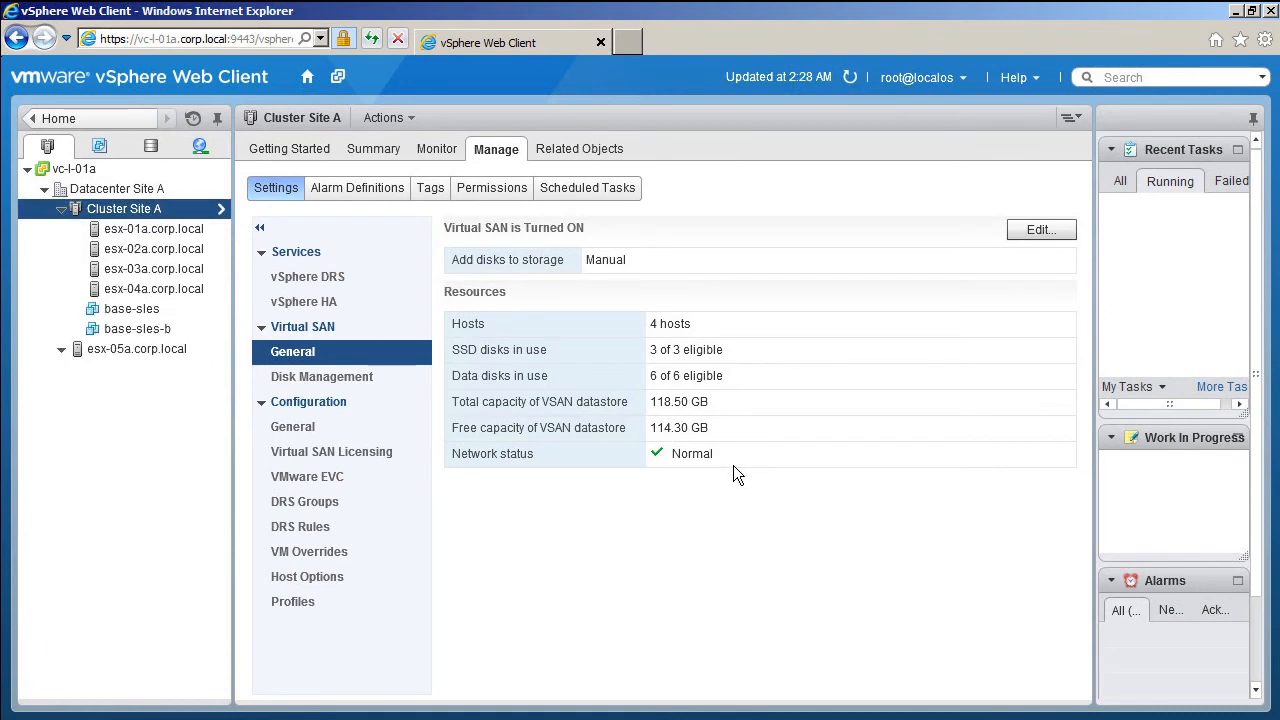
Step: Select base-sles-b, check test+dev shows Compliant on its summary, then go to its Manage settings
left_click(137, 328)
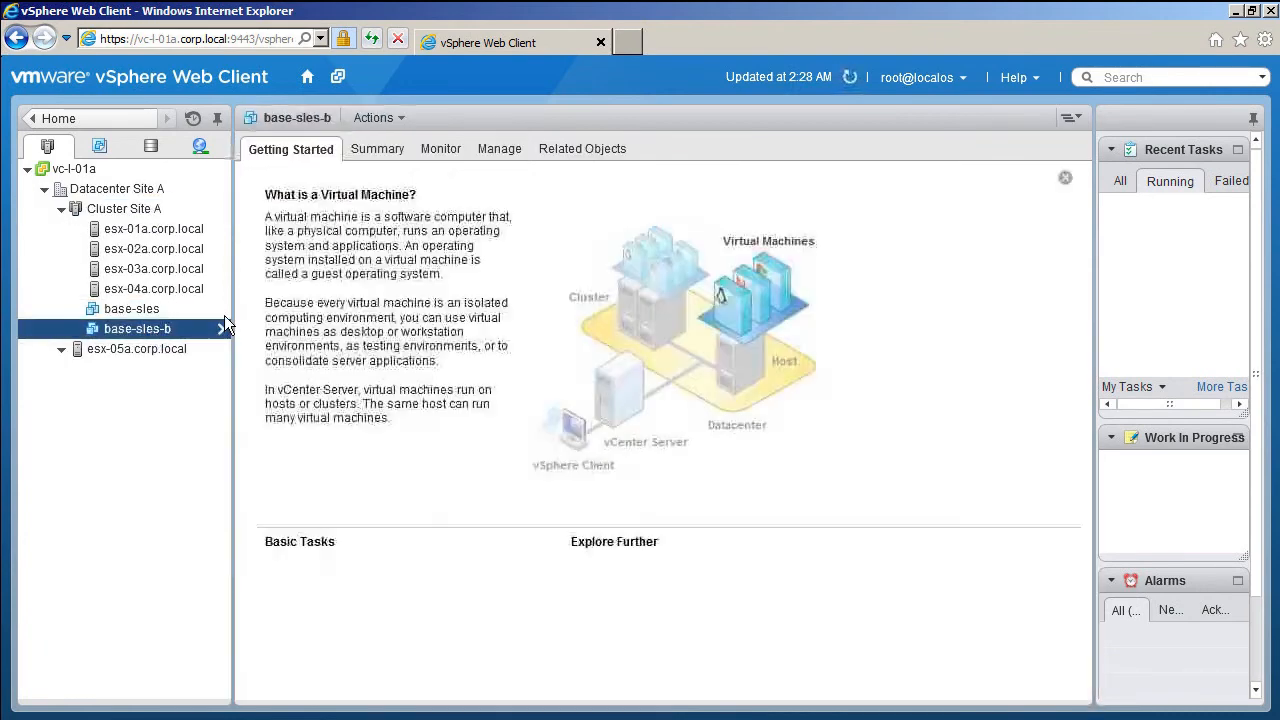
left_click(377, 148)
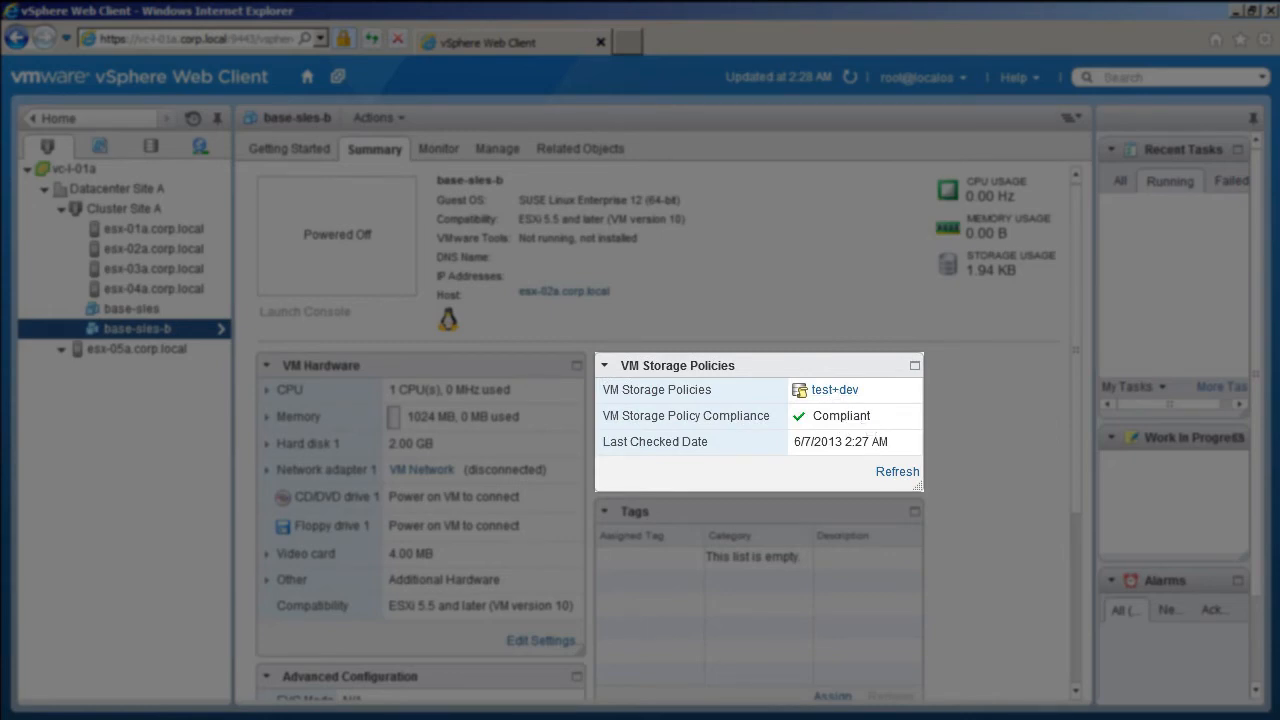
left_click(496, 148)
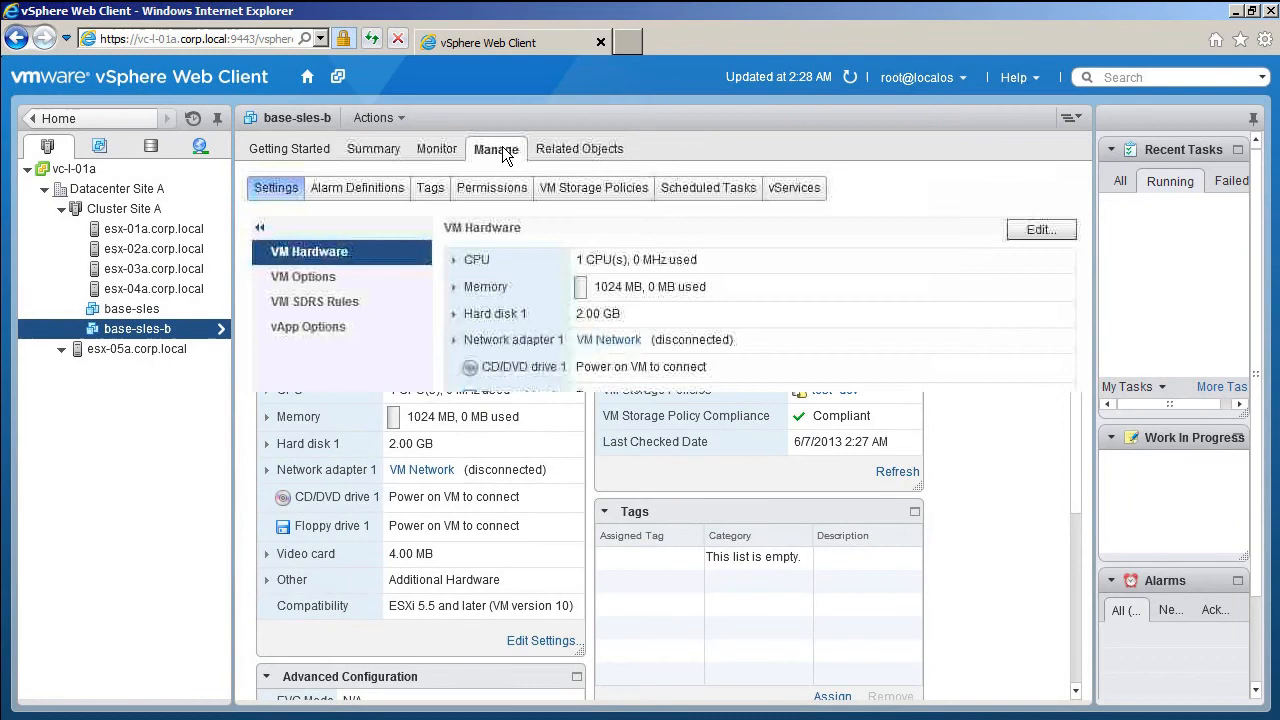
Step: View the VM's storage policy assignments and Hard disk 1's physical placement with witness and RAID 1 components
left_click(593, 187)
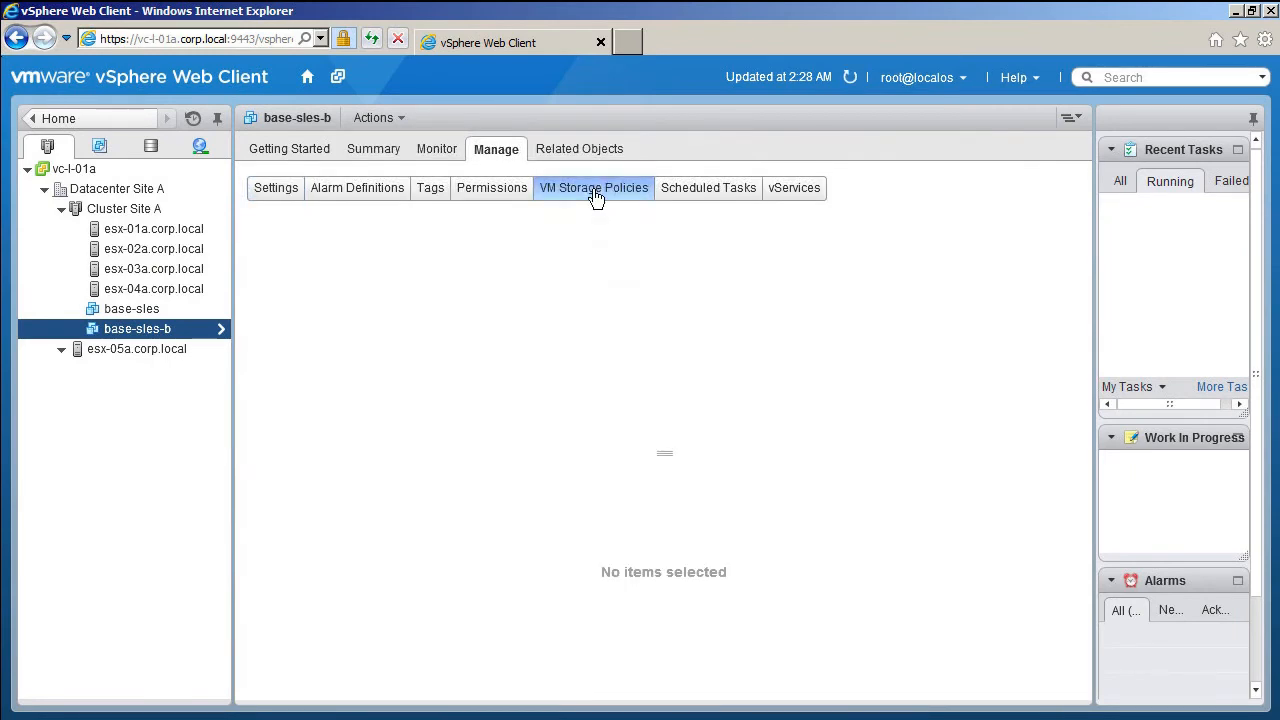
left_click(594, 187)
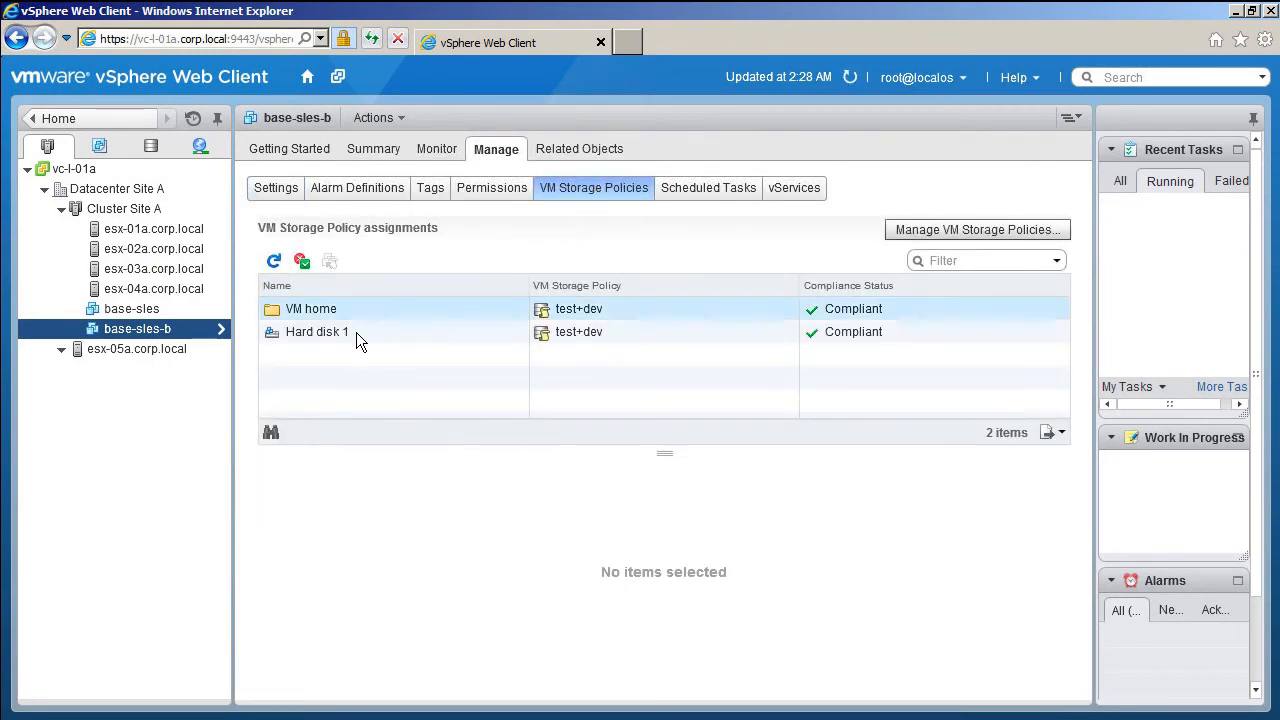
left_click(317, 331)
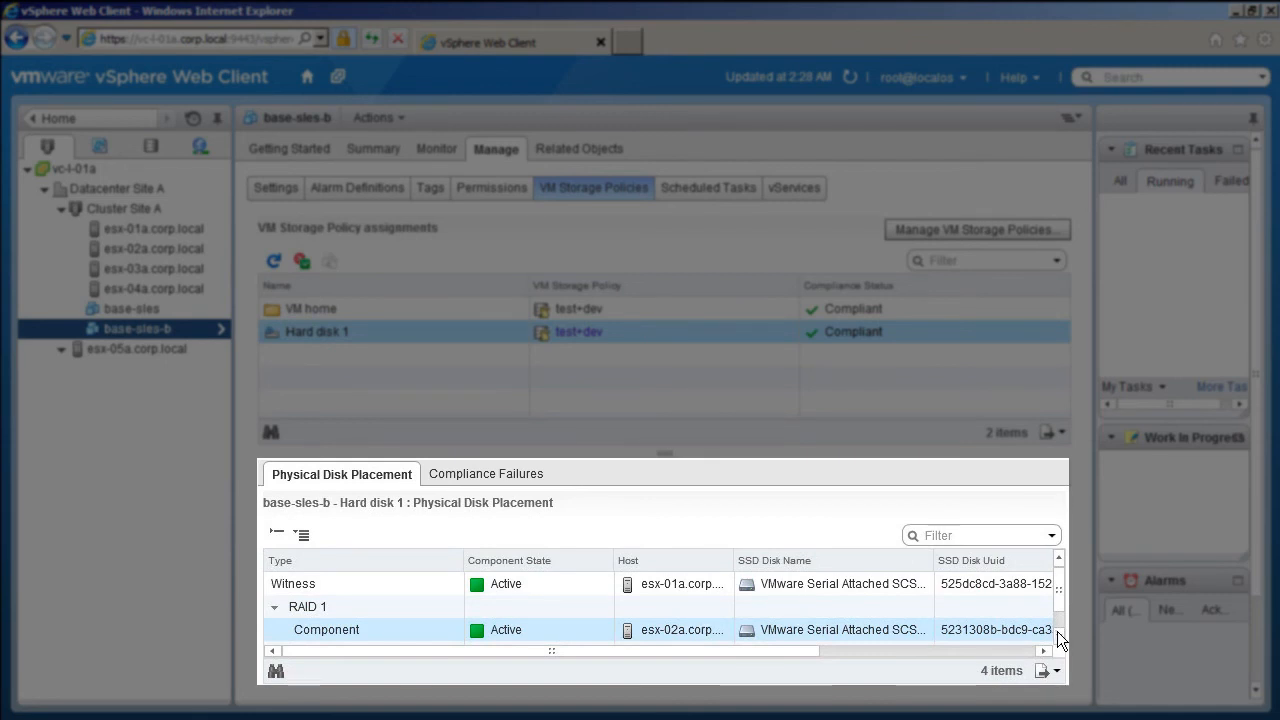
scroll("down", 3)
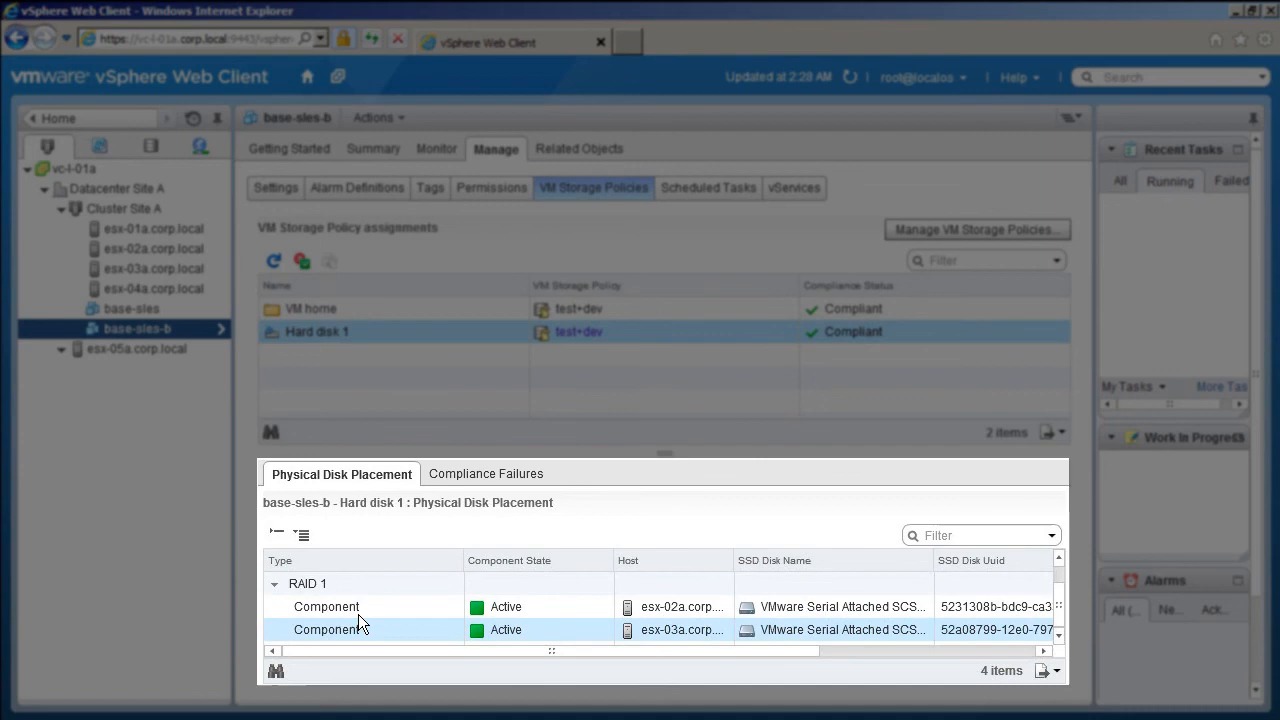